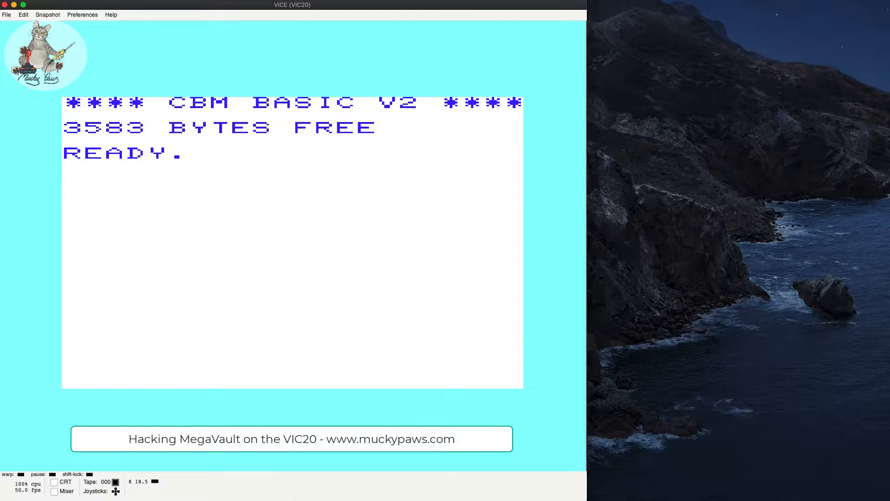
{"action": "mouse_move", "coordinate": [173, 324]}
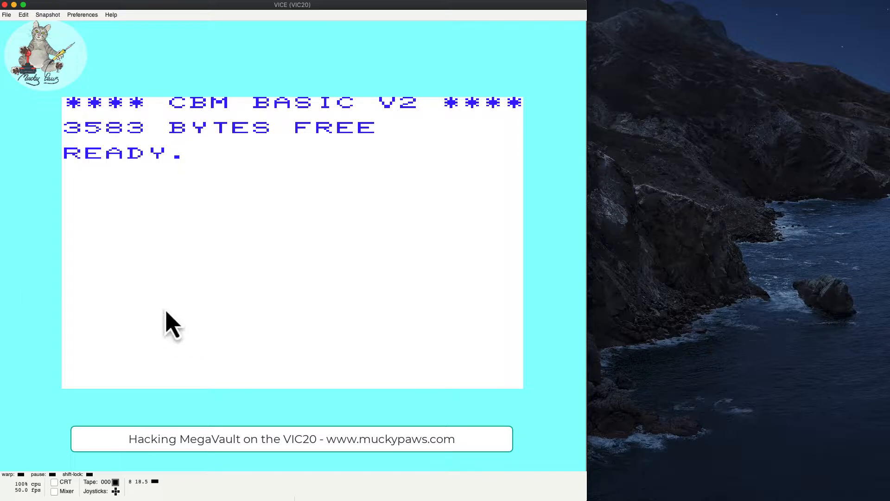
Bring up the datasette controls from the Tape indicator in the status bar
{"action": "left_click", "coordinate": [115, 482]}
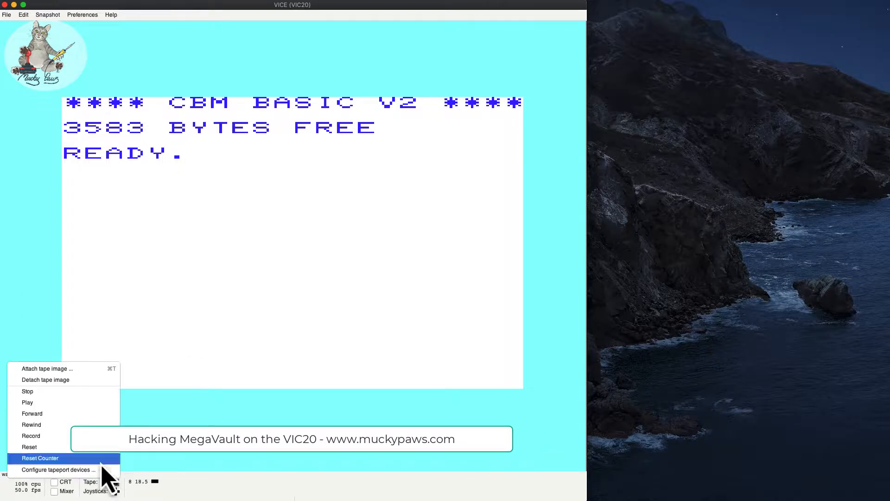
Attach Mega Vault (1984)(Imagine).tap from the VIC20 folder and autostart it
{"action": "left_click", "coordinate": [47, 368]}
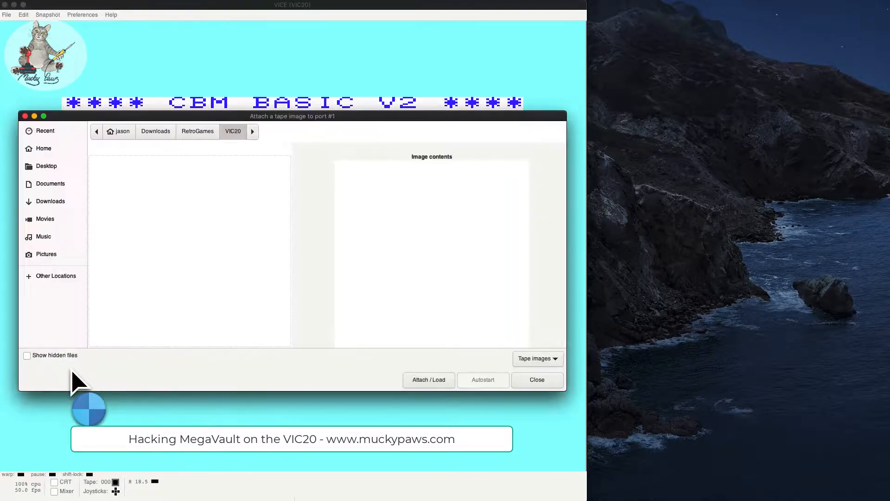
{"action": "left_click", "coordinate": [136, 167]}
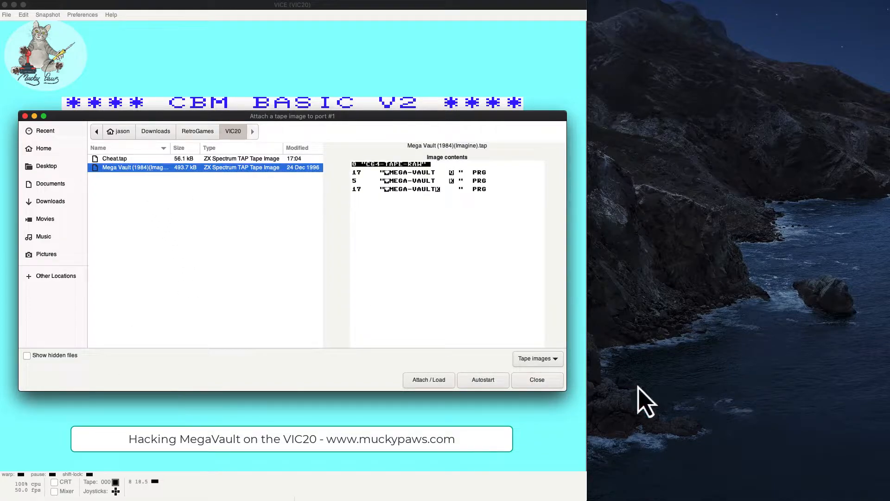
{"action": "left_click", "coordinate": [482, 380]}
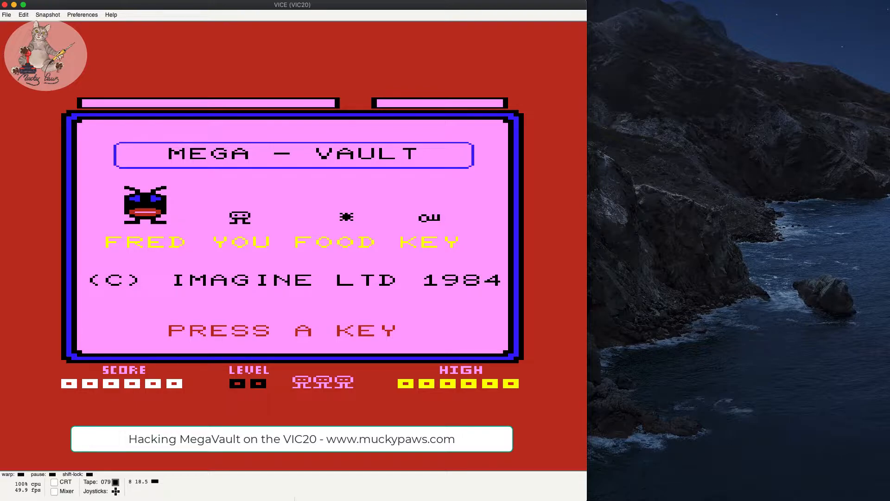
Skip the title screen and start a game of Mega Vault with F1
{"action": "key", "text": "space"}
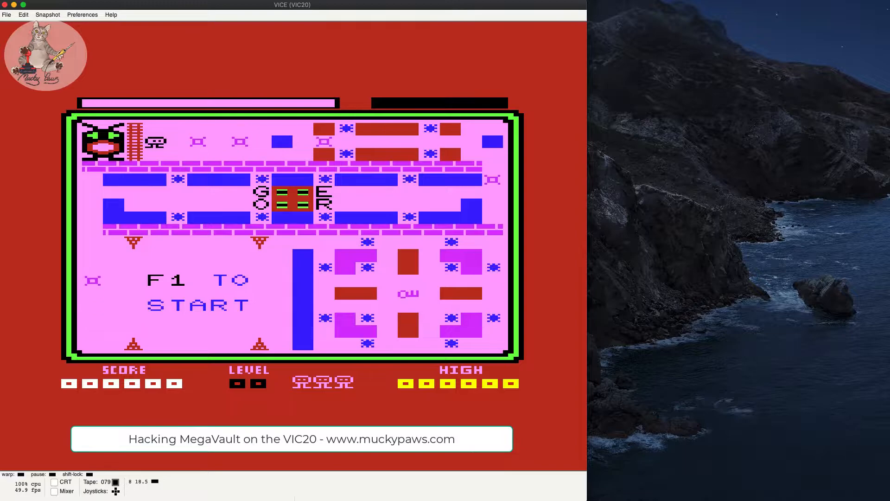
{"action": "key", "text": "f1"}
{"action": "type", "text": "x"}
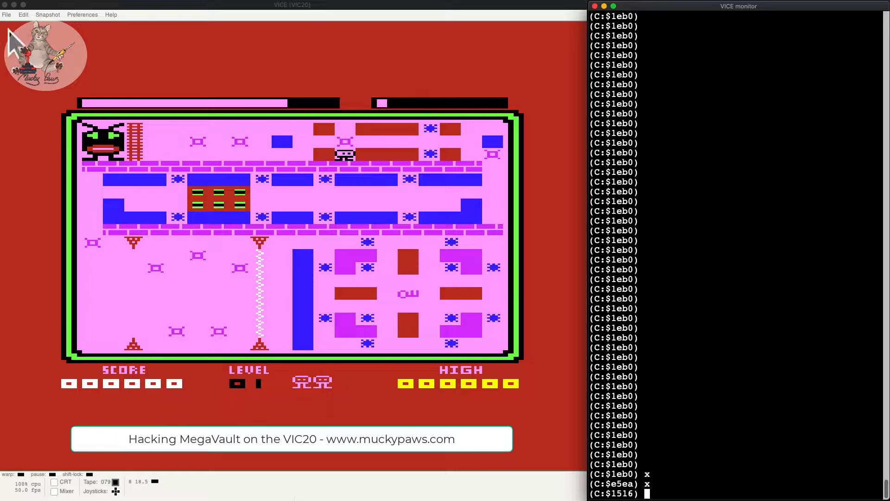
{"action": "left_click", "coordinate": [7, 14]}
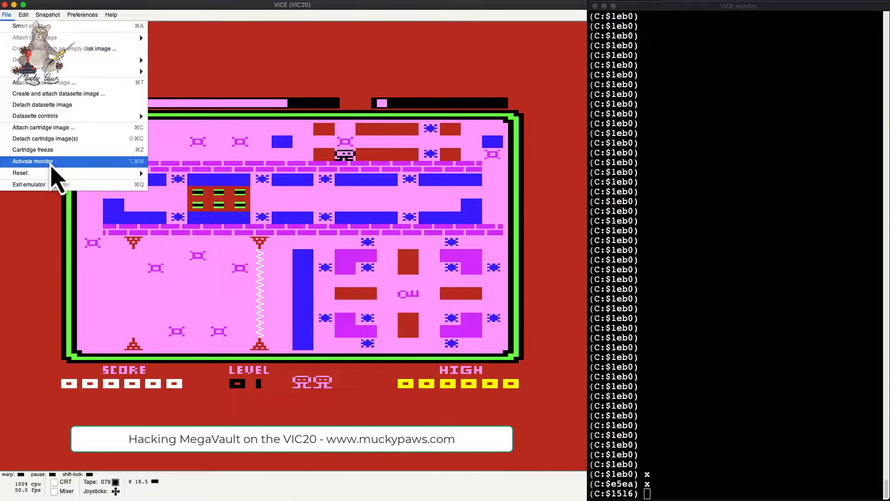
{"action": "mouse_move", "coordinate": [350, 16]}
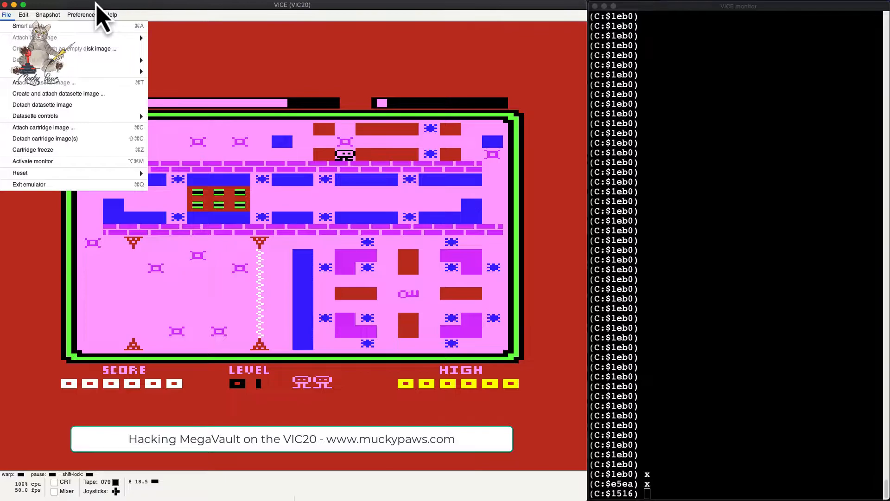
{"action": "mouse_move", "coordinate": [173, 29]}
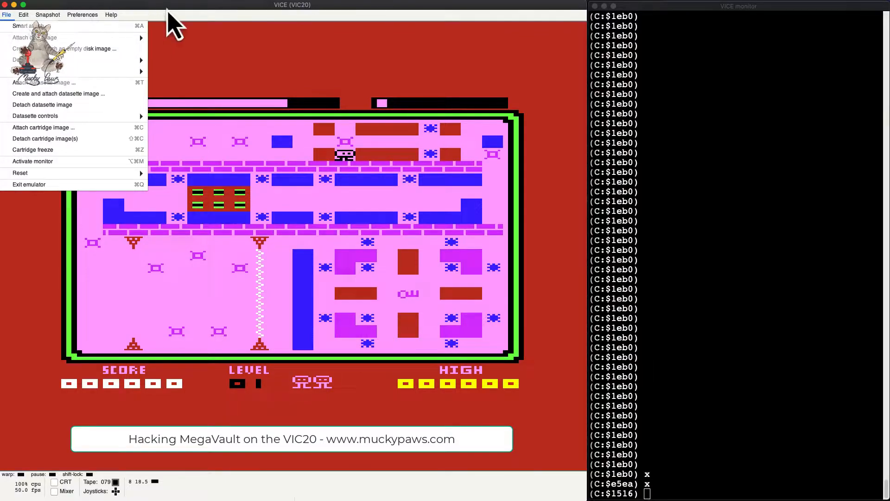
{"action": "left_click", "coordinate": [111, 14]}
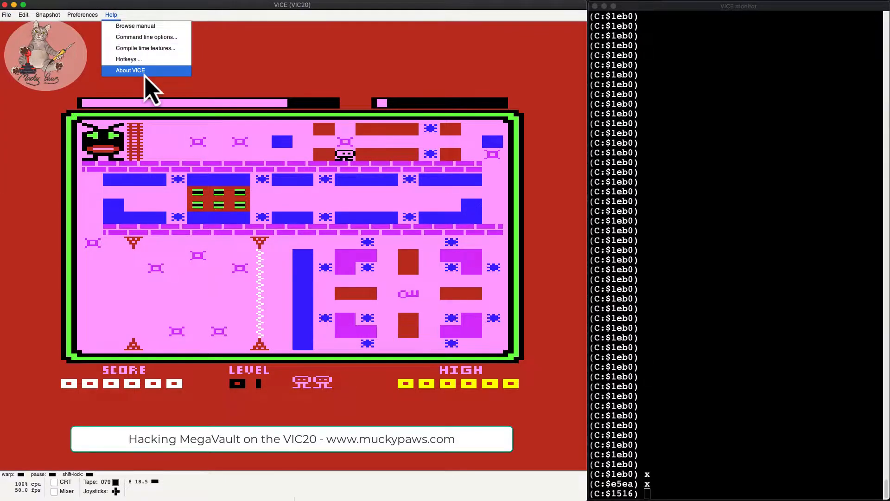
{"action": "left_click", "coordinate": [130, 71]}
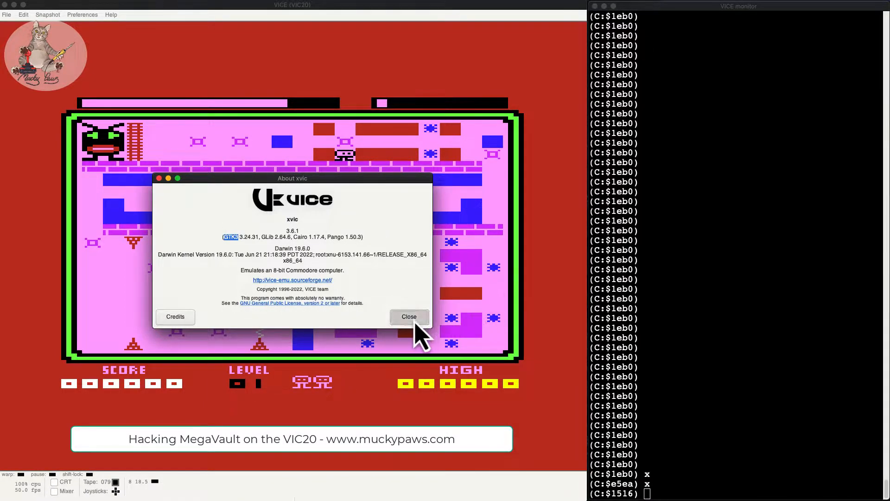
{"action": "left_click", "coordinate": [408, 317]}
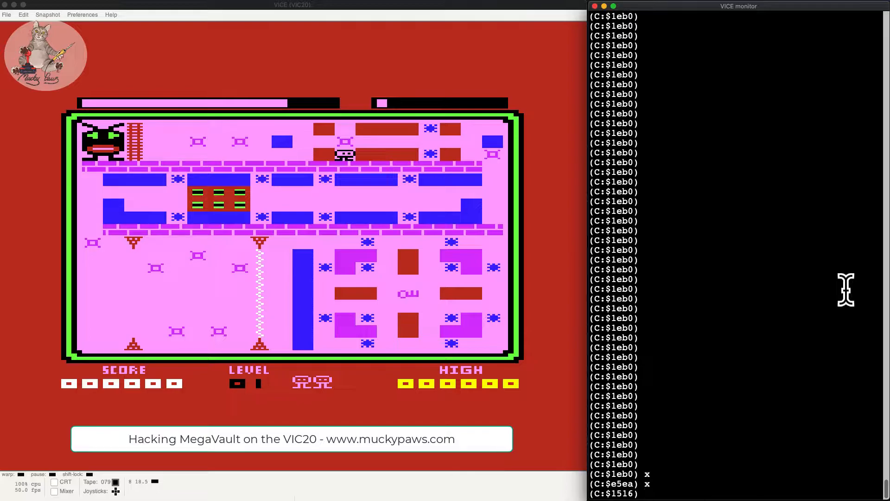
{"action": "mouse_move", "coordinate": [353, 398]}
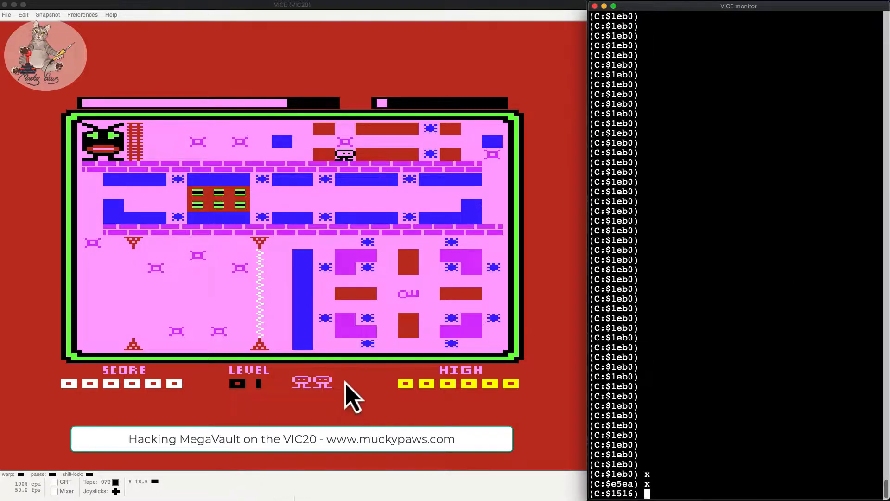
{"action": "mouse_move", "coordinate": [318, 378]}
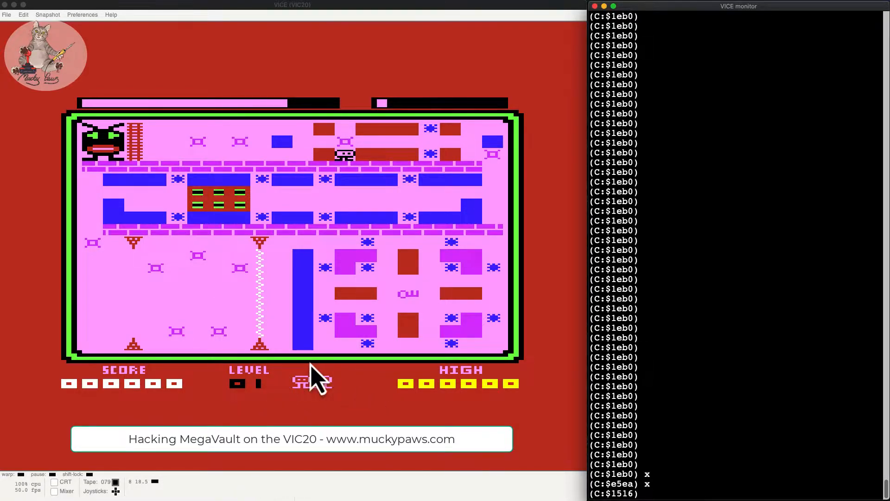
{"action": "mouse_move", "coordinate": [309, 400]}
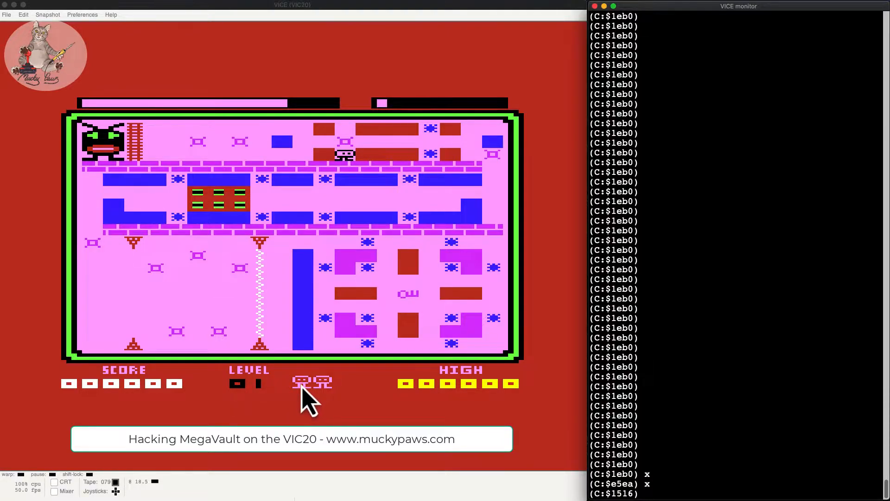
{"action": "mouse_move", "coordinate": [374, 395]}
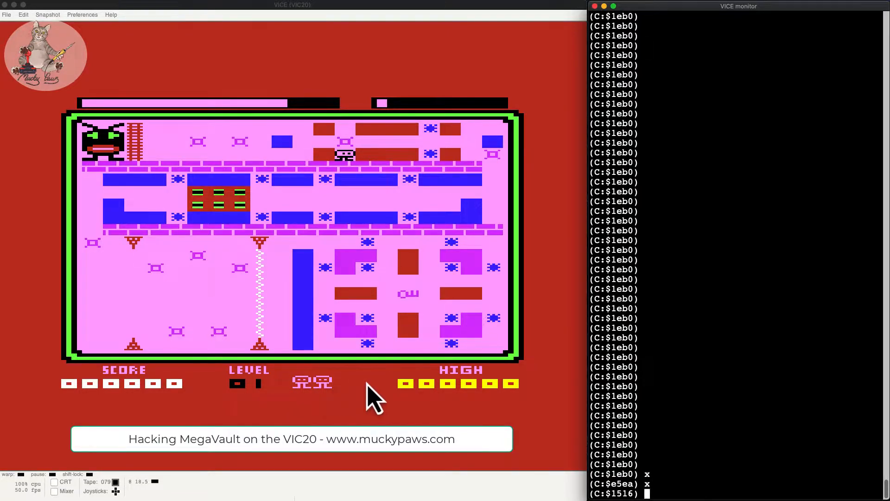
{"action": "mouse_move", "coordinate": [349, 161]}
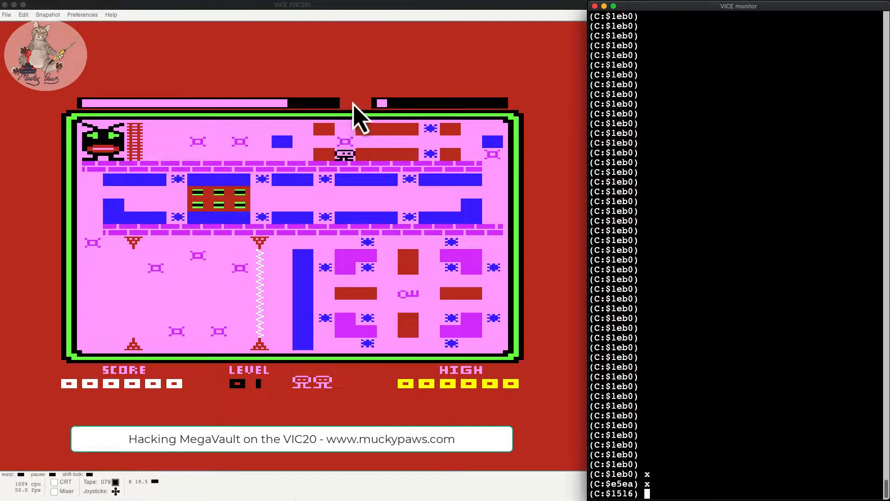
{"action": "mouse_move", "coordinate": [333, 310]}
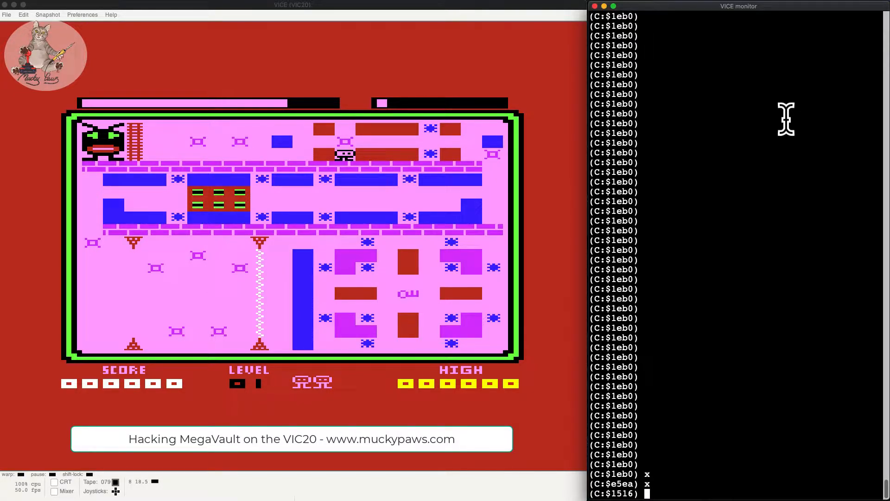
Enter the monitor command to disassemble the code from $1516 onward
{"action": "type", "text": "L"}
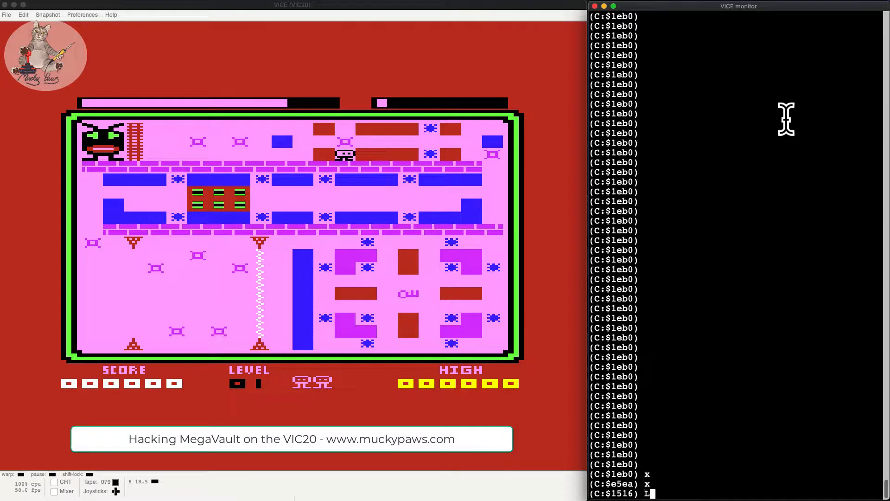
{"action": "type", "text": "ET LI"}
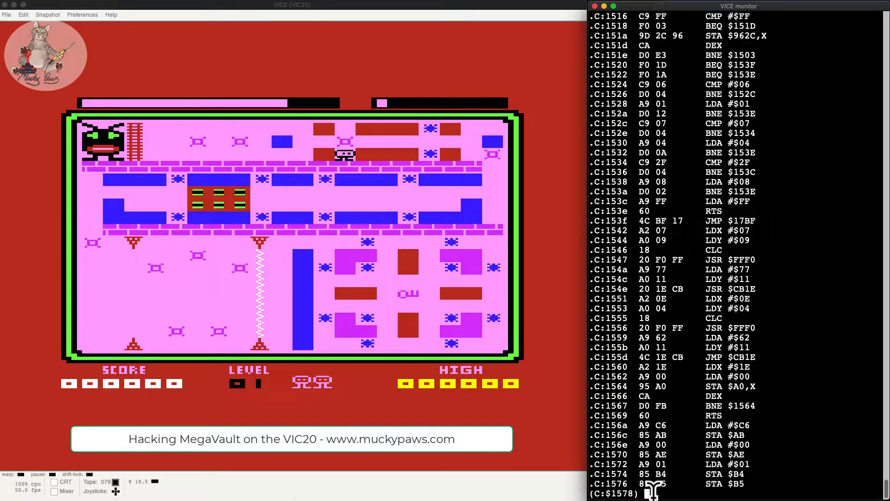
{"action": "mouse_move", "coordinate": [821, 485]}
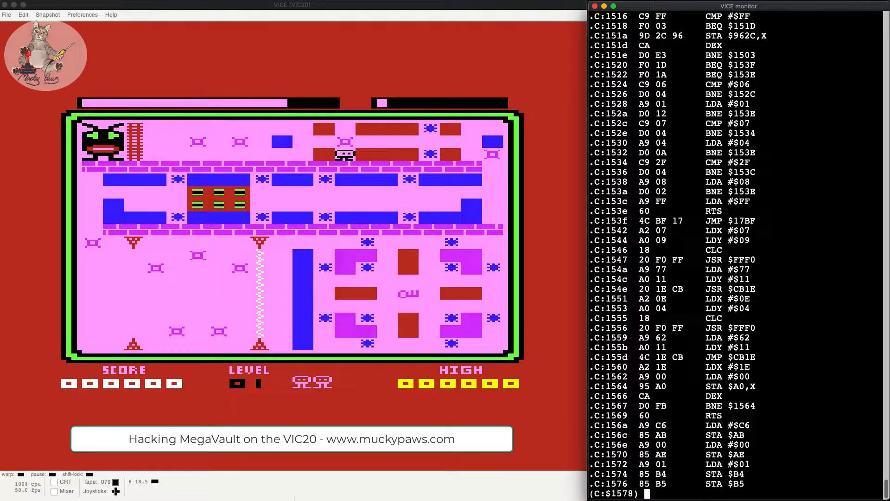
Hunt memory from $100 to $1e00 for the byte value $a9
{"action": "type", "text": "hunt $"}
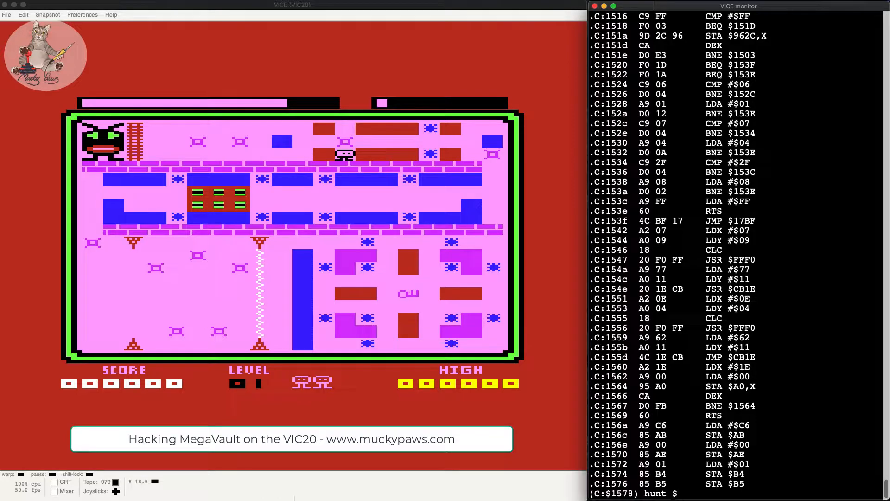
{"action": "type", "text": "100"}
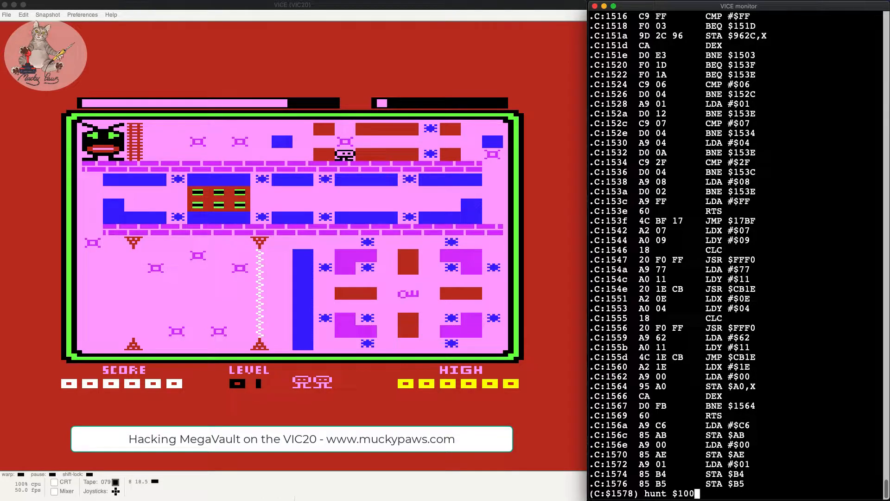
{"action": "type", "text": "$1e00"}
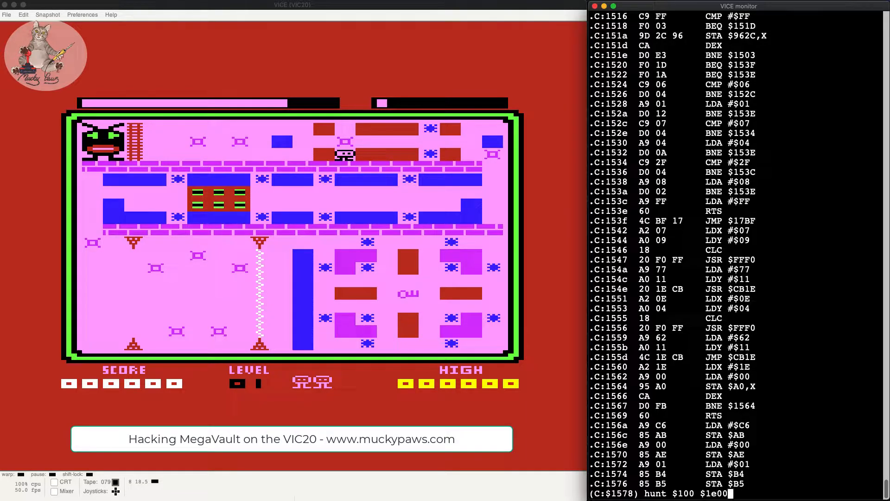
{"action": "type", "text": "$a9"}
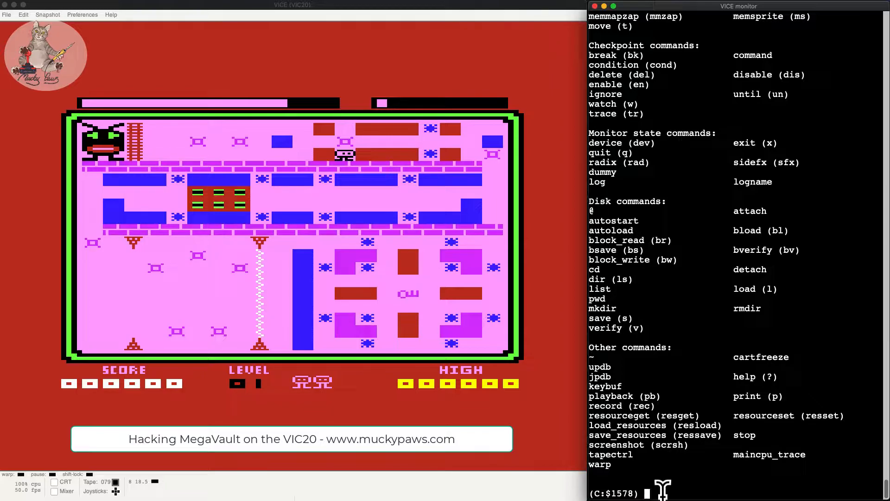
Hunt $100-$1e00 for the A9 03 pattern, finding hits at $1805 and $18cc
{"action": "type", "text": "hunt $100 $1e00 $a9 03"}
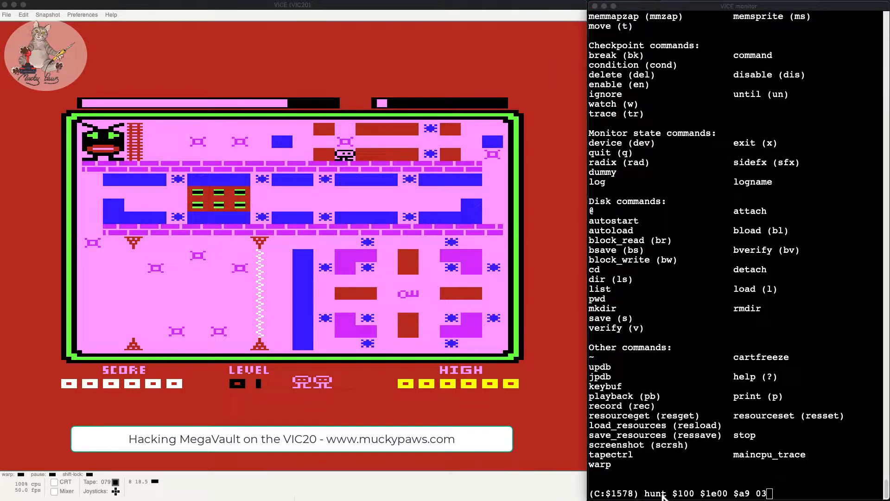
{"action": "key", "text": "Return"}
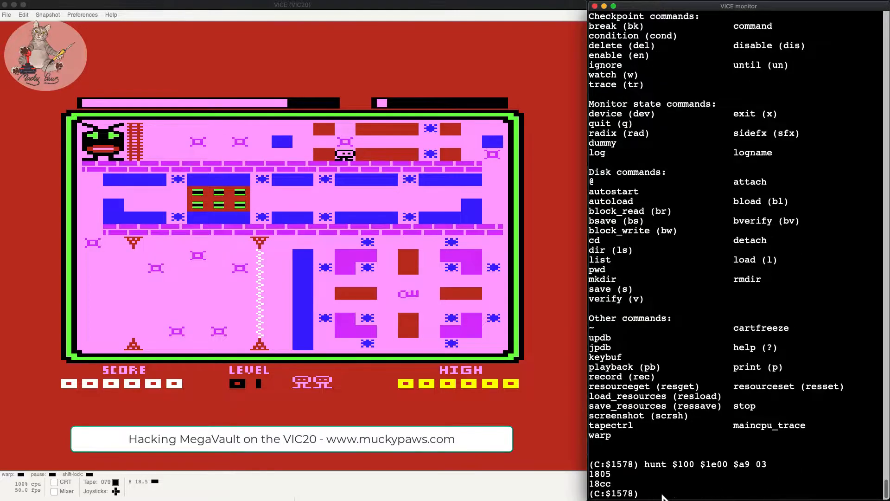
Disassemble the code leading up to the first hit around $1805
{"action": "type", "text": "d"}
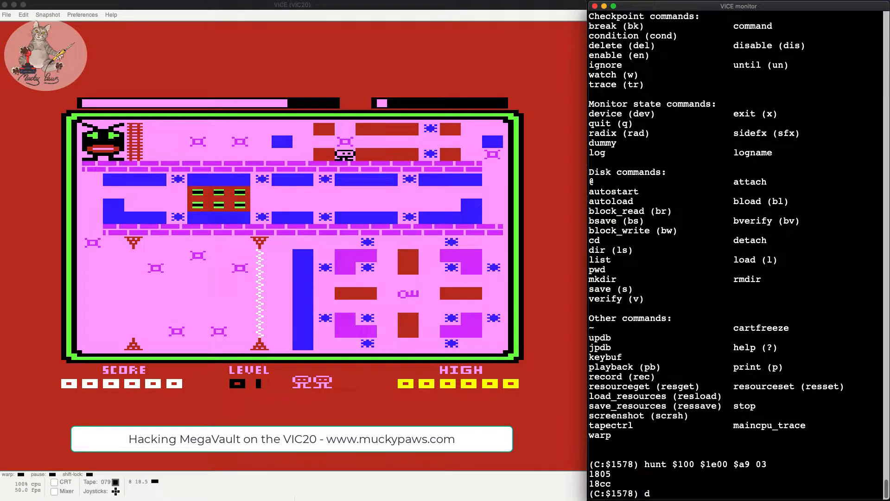
{"action": "type", "text": "$1"}
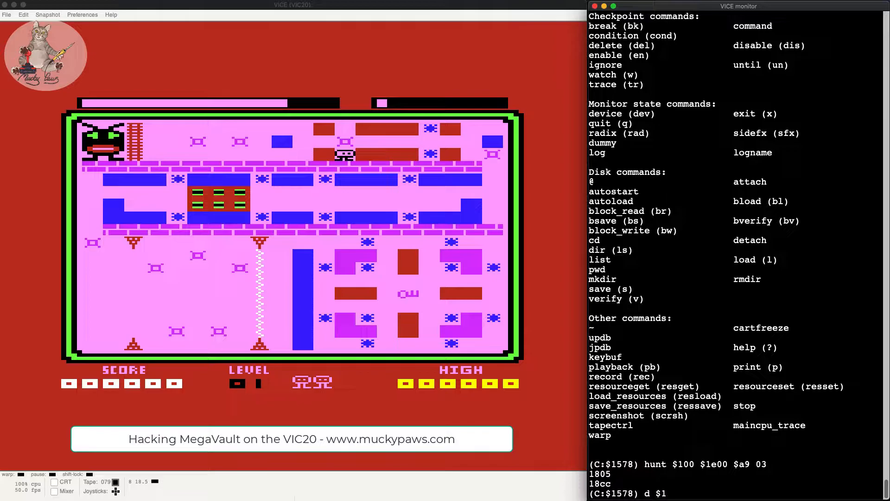
{"action": "type", "text": "80"}
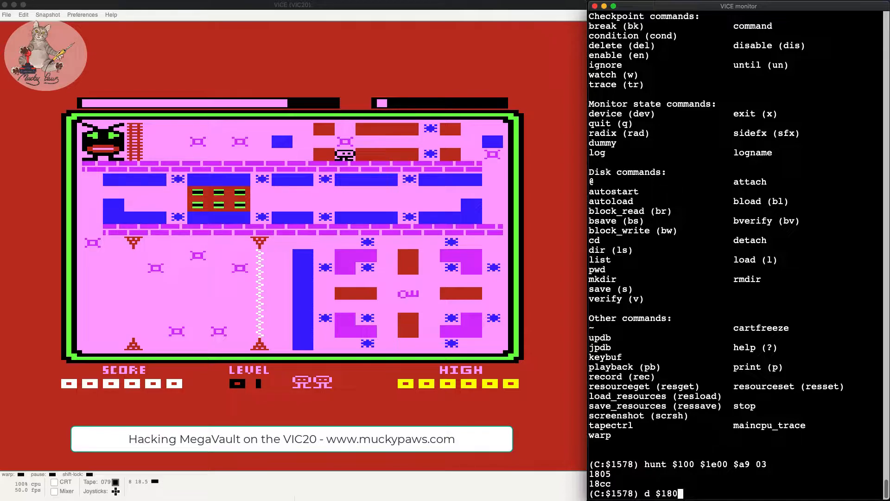
{"action": "type", "text": "5"}
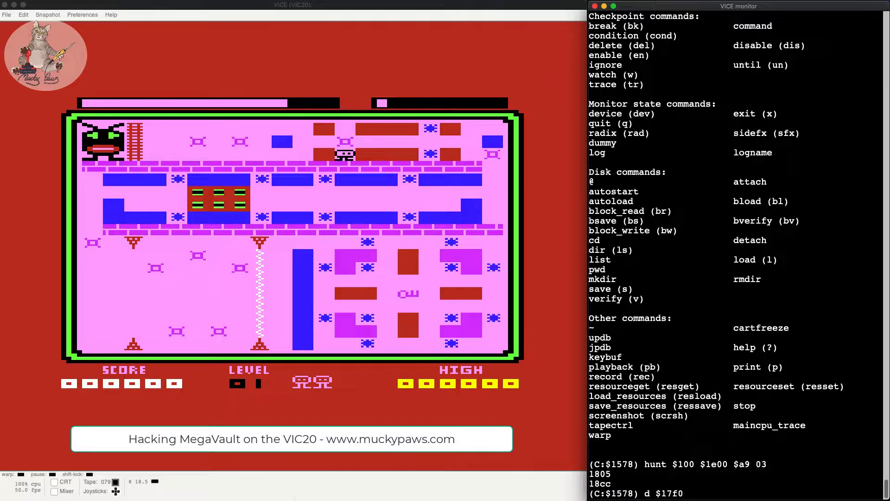
{"action": "key", "text": "Return"}
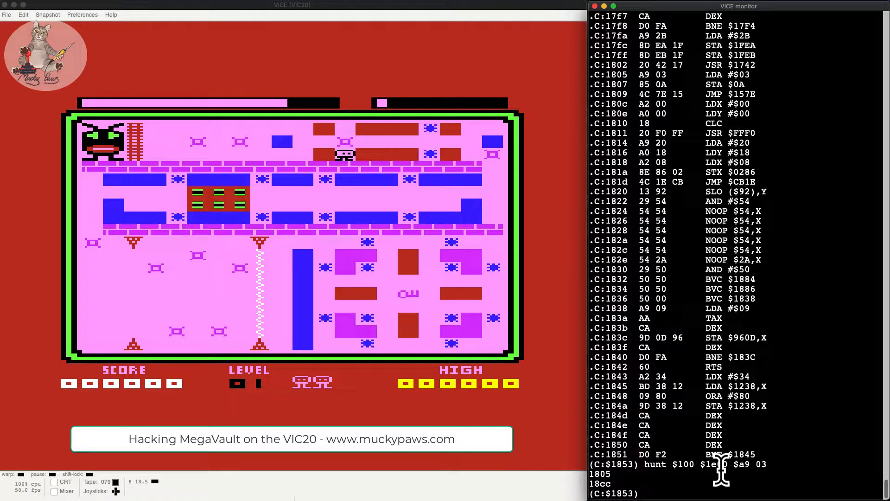
Disassemble from $18c0 to show the code around the second hit at $18cc
{"action": "type", "text": "d $1"}
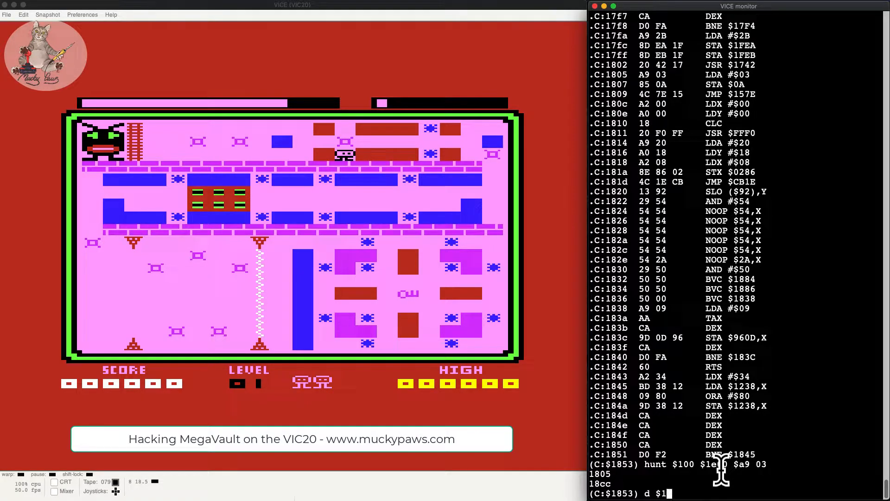
{"action": "type", "text": "8c0"}
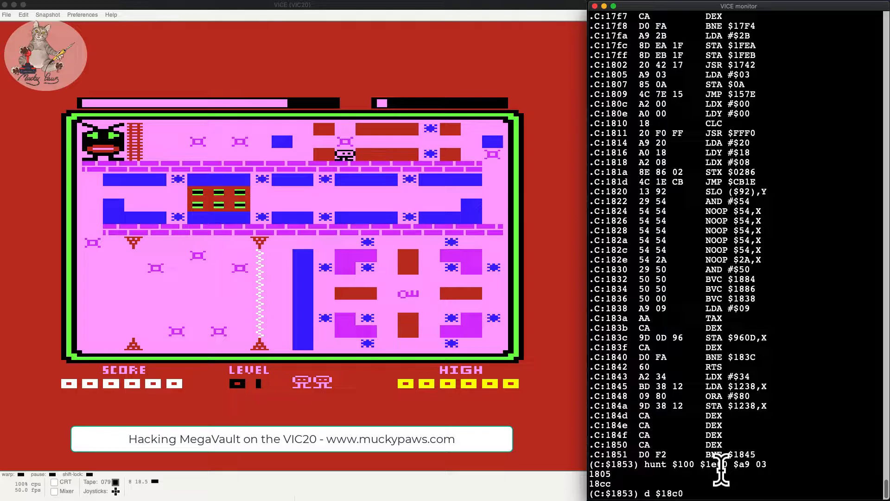
{"action": "key", "text": "Return"}
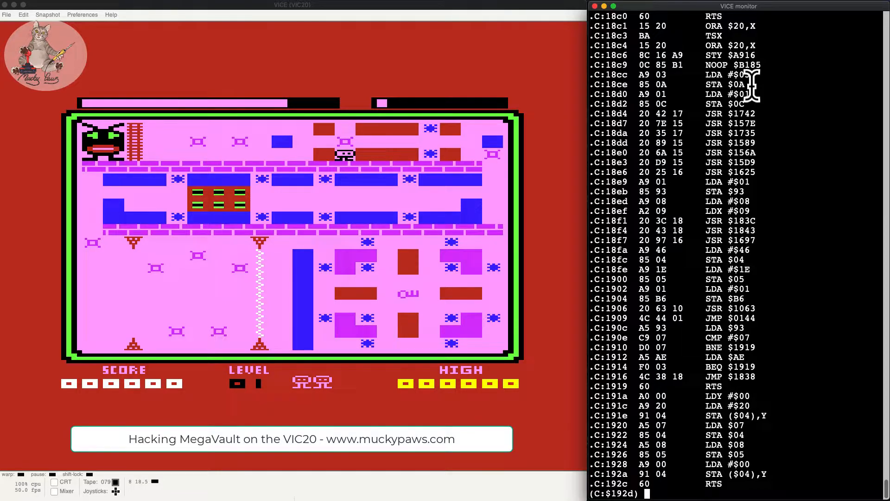
Assemble LDA #$05 at $1805 in place of LDA #$03
{"action": "type", "text": "a"}
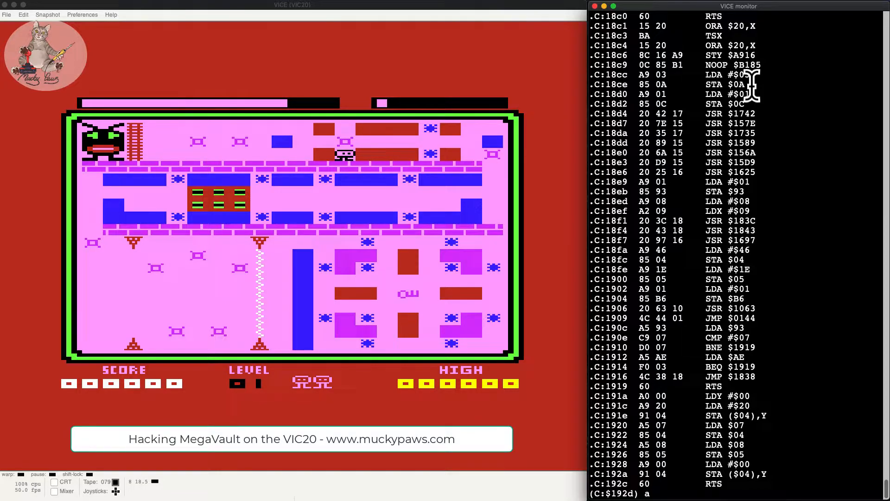
{"action": "type", "text": "$1805"}
{"action": "type", "text": "LDA #"}
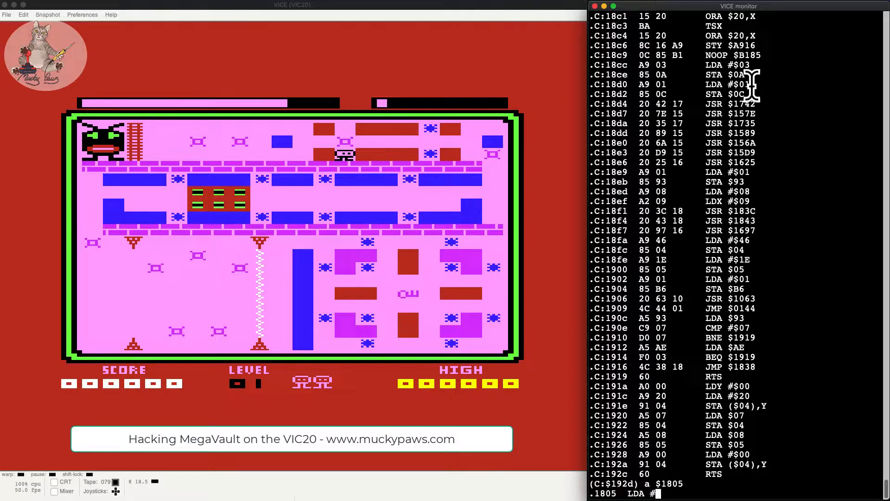
{"action": "type", "text": "$"}
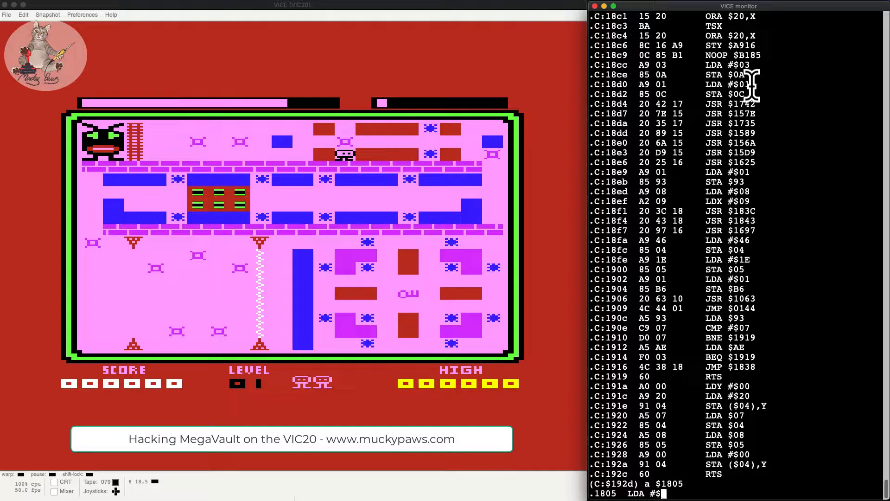
{"action": "type", "text": "05"}
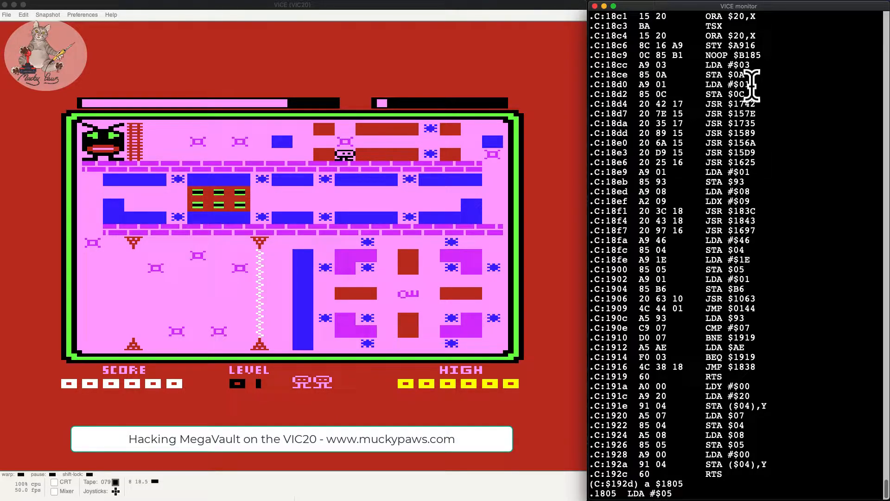
{"action": "key", "text": "Return"}
{"action": "type", "text": "a $18"}
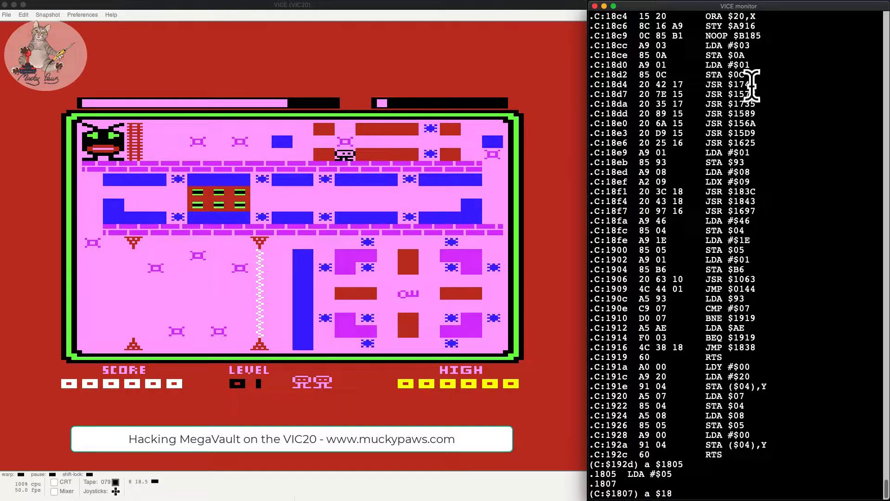
Assemble LDA #$08 at $18cc in place of LDA #$03
{"action": "type", "text": "cc"}
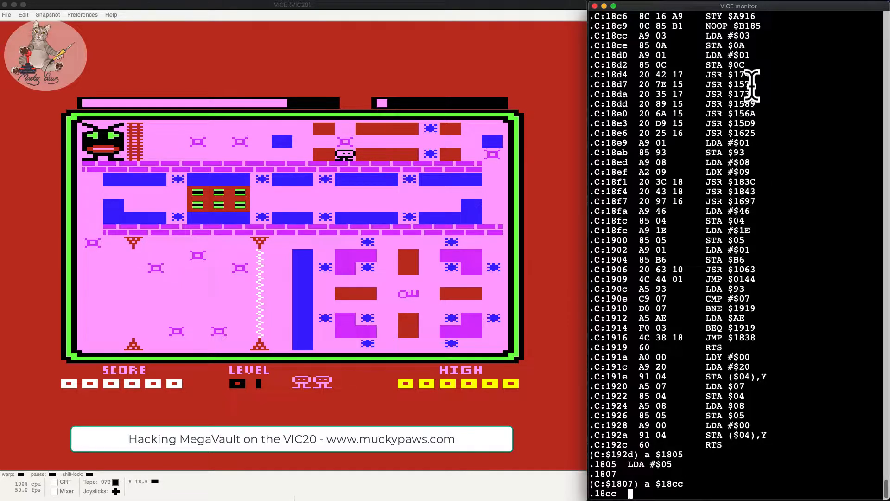
{"action": "type", "text": "LDA #"}
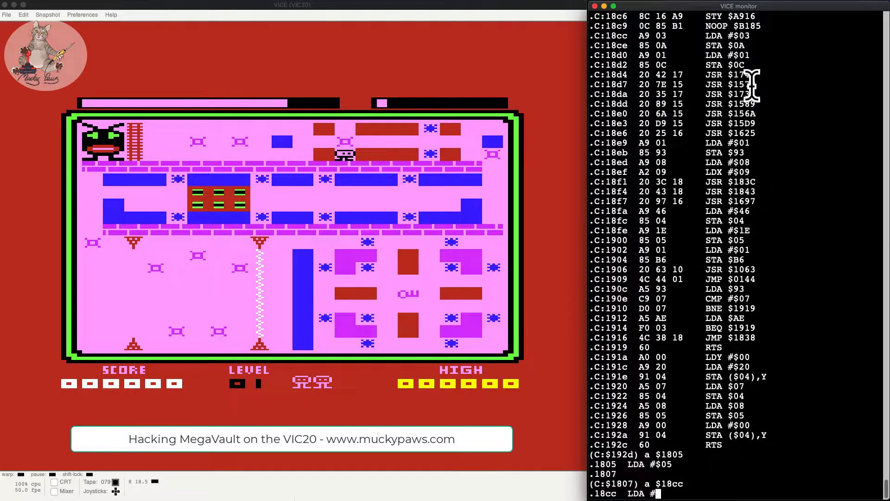
{"action": "type", "text": "$08"}
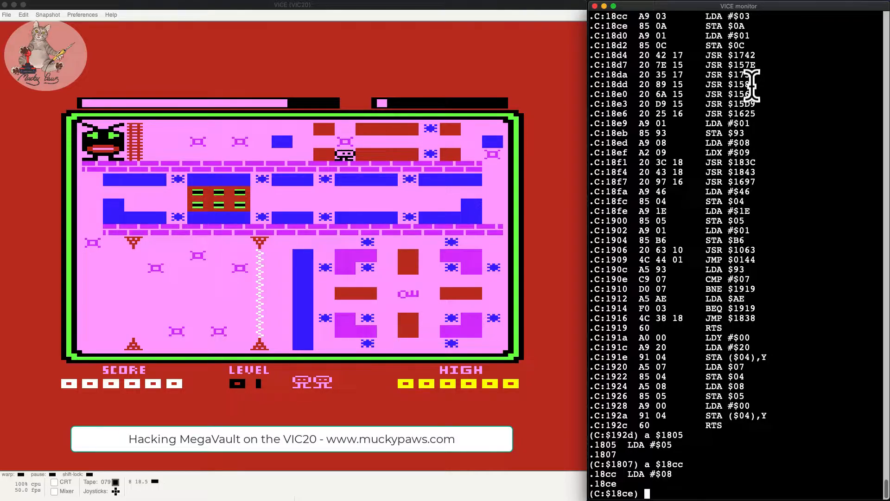
Exit the monitor with x and start the patched game, now showing extra lives
{"action": "type", "text": "x"}
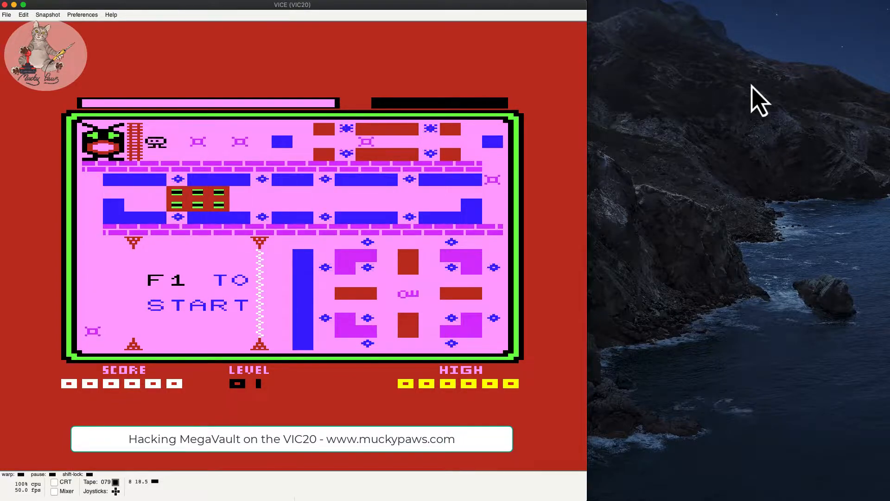
{"action": "key", "text": "f1"}
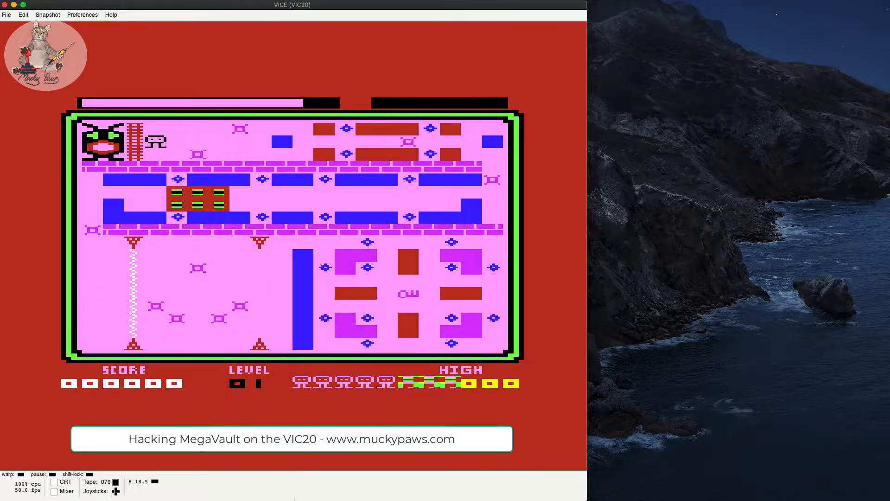
{"action": "mouse_move", "coordinate": [404, 407]}
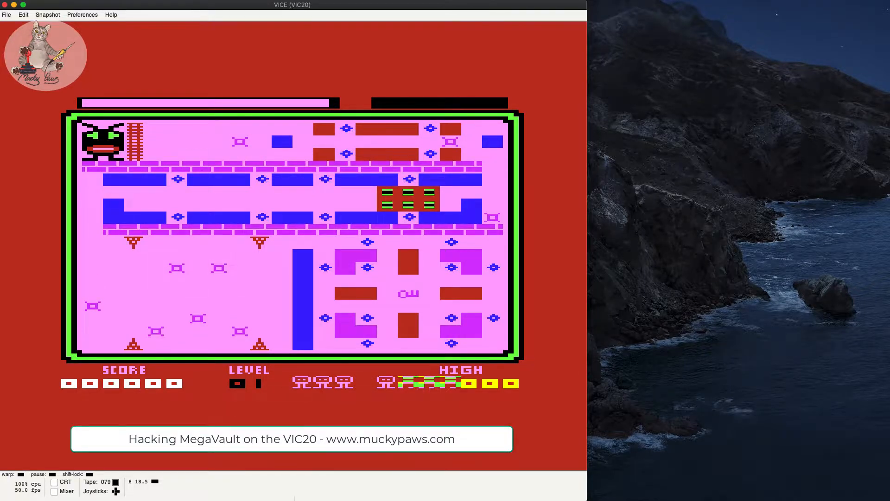
{"action": "mouse_move", "coordinate": [351, 392]}
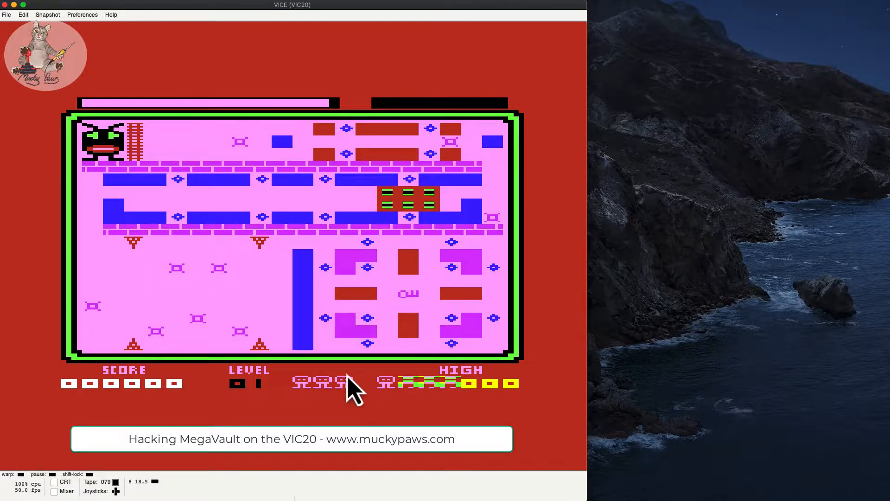
{"action": "mouse_move", "coordinate": [717, 368]}
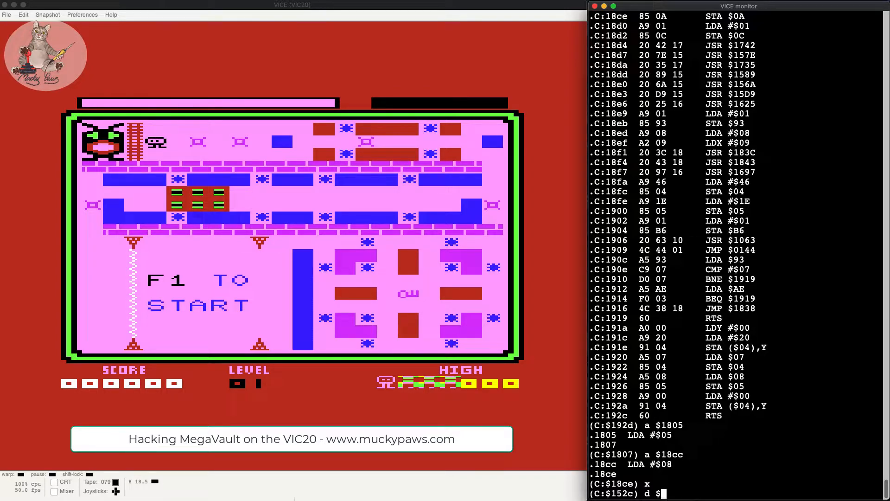
List the patched bytes at $1805-$1807 and restore LDA #$03 at $1805
{"action": "type", "text": "$1805"}
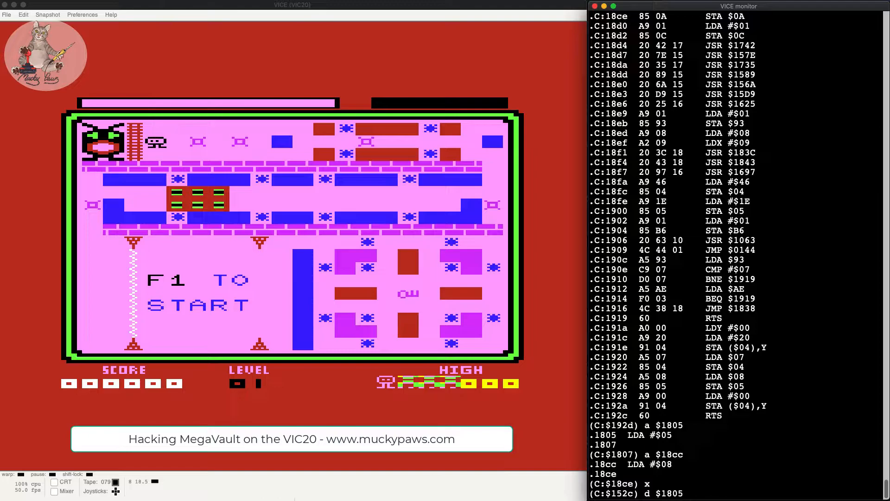
{"action": "type", "text": "$1807"}
{"action": "type", "text": "a $18"}
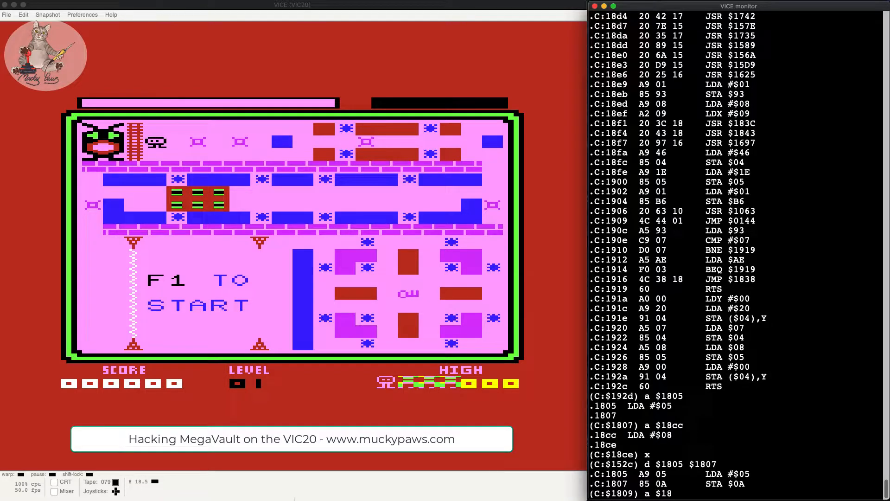
{"action": "type", "text": "05"}
{"action": "key", "text": "Return"}
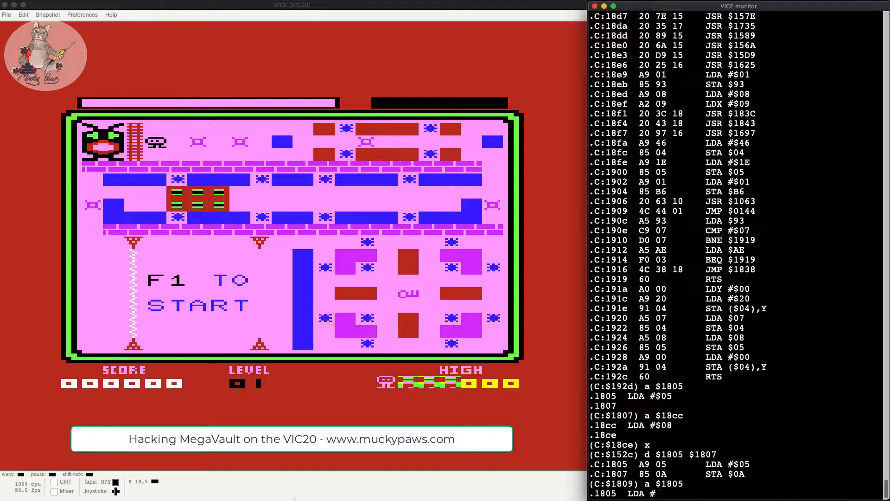
{"action": "type", "text": "$03"}
{"action": "type", "text": "a"}
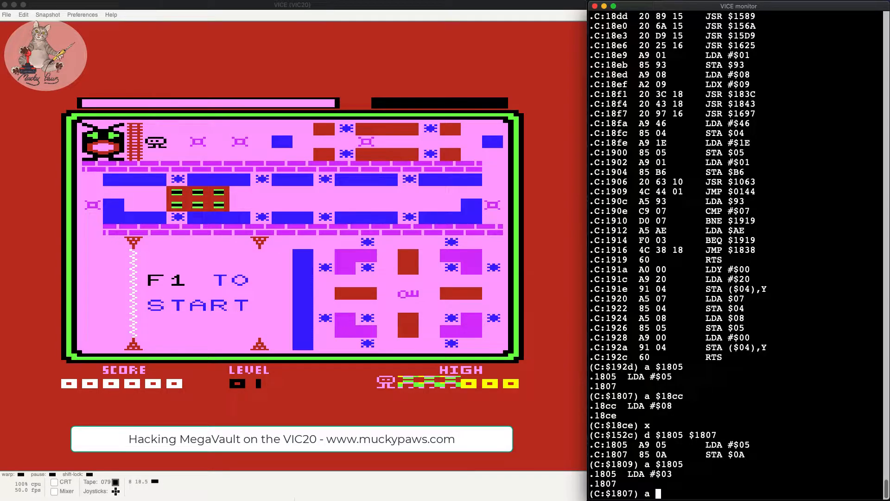
{"action": "key", "text": "Return"}
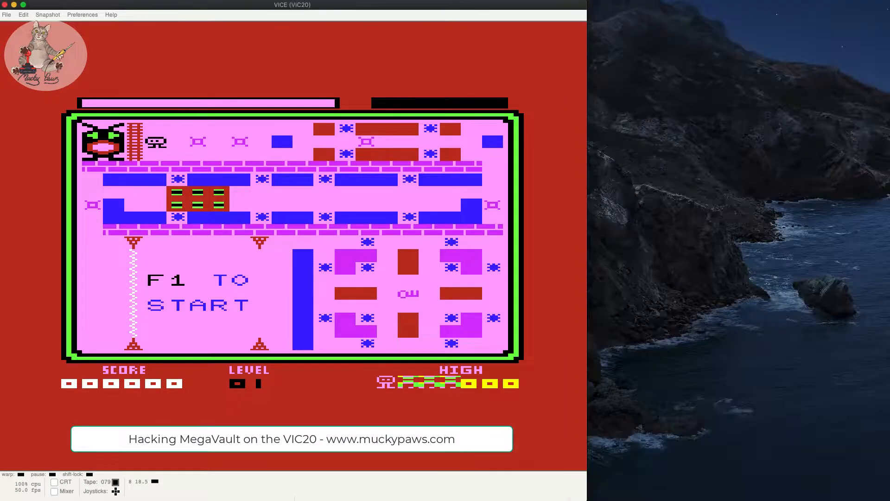
Start a new game of MegaVault and play until Game Over
{"action": "key", "text": "f1"}
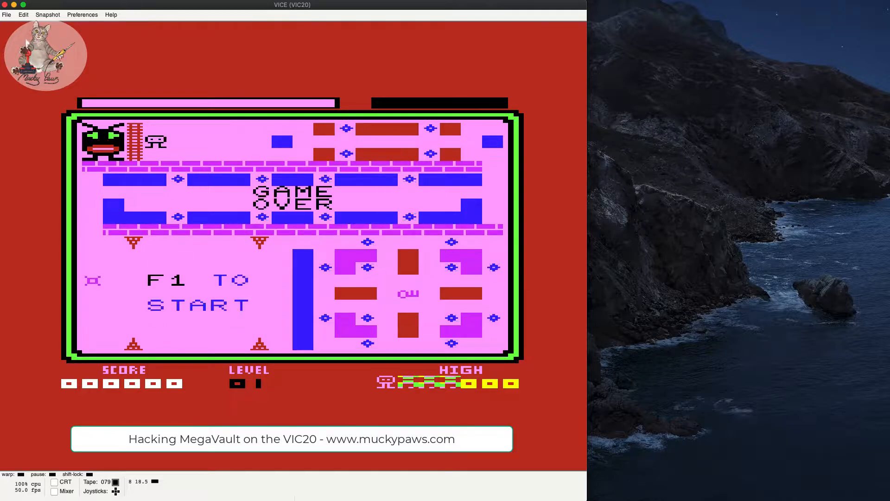
Hard-reset the emulated VIC-20 and autostart the Mega Vault (1984)(Imagine).tap tape image
{"action": "left_click", "coordinate": [6, 14]}
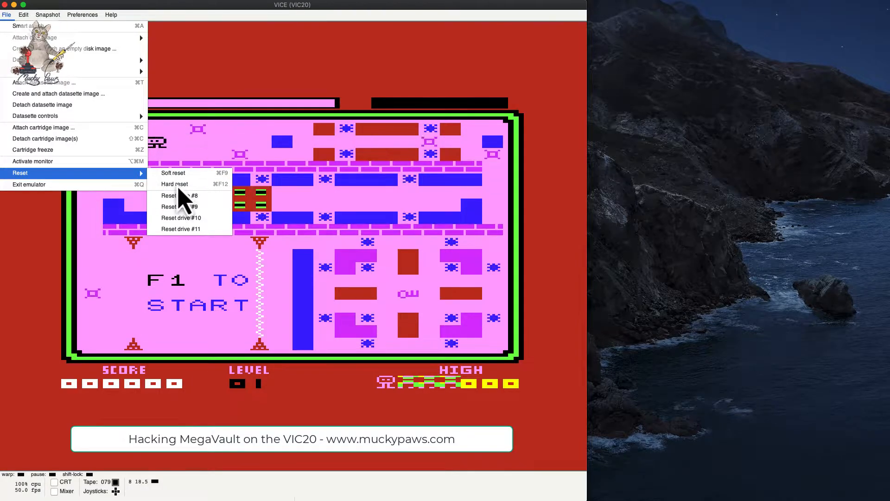
{"action": "left_click", "coordinate": [174, 184]}
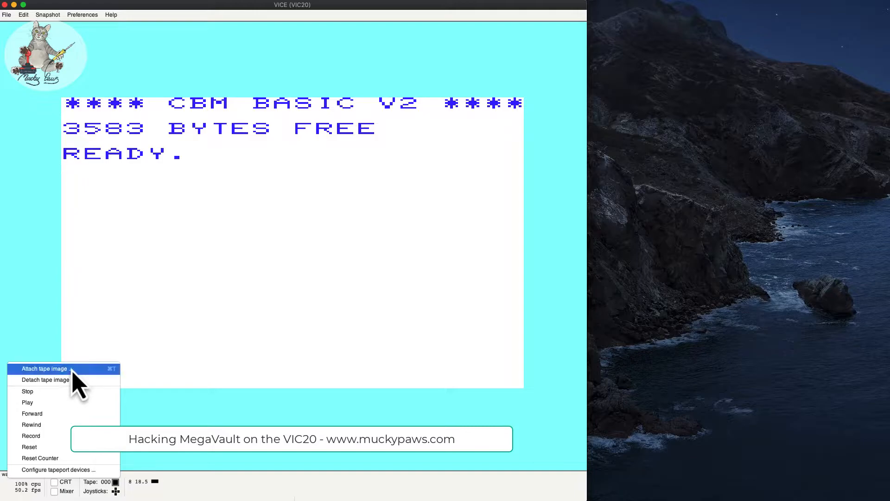
{"action": "left_click", "coordinate": [45, 368]}
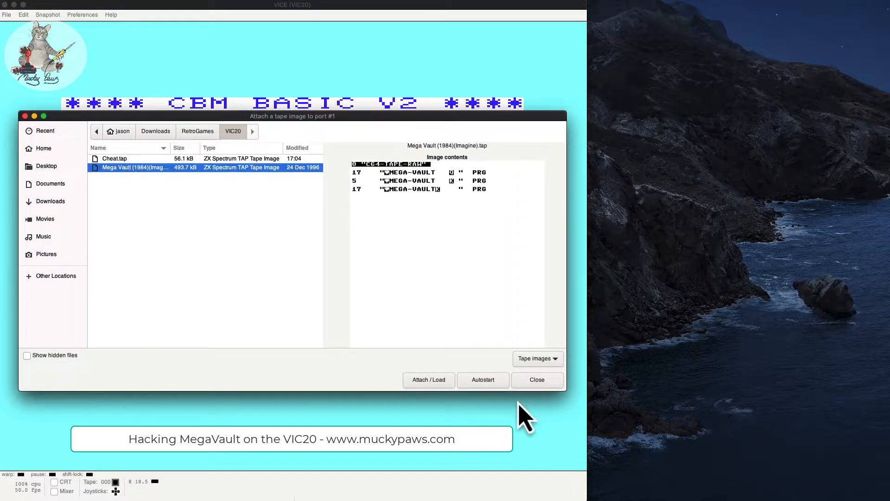
{"action": "left_click", "coordinate": [483, 379]}
{"action": "type", "text": "a$"}
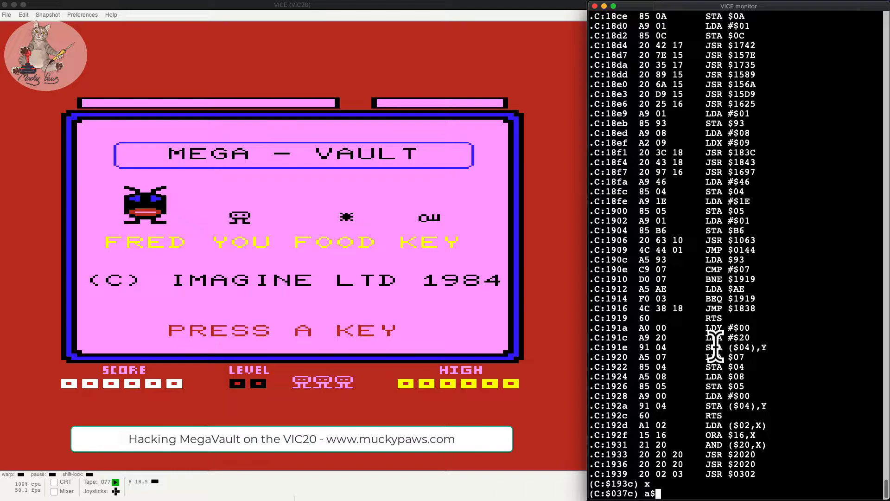
Assemble LDA #$04 at address $18cc in the monitor
{"action": "type", "text": "118c"}
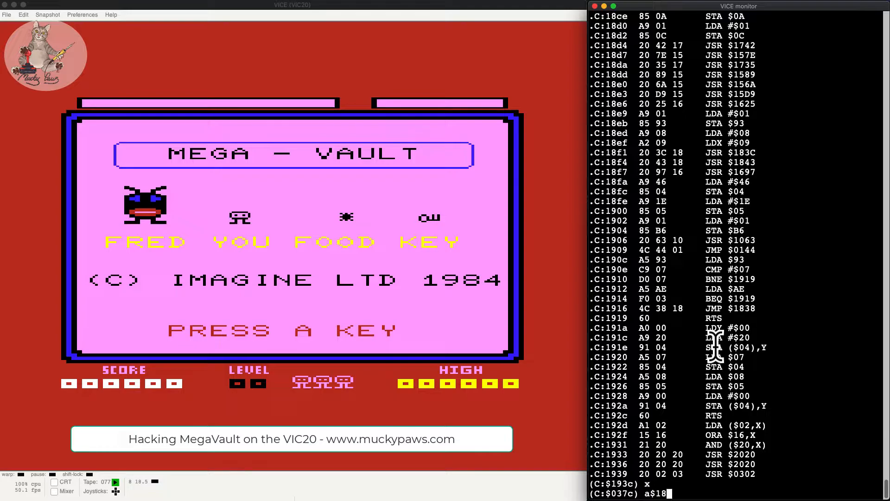
{"action": "type", "text": "cc"}
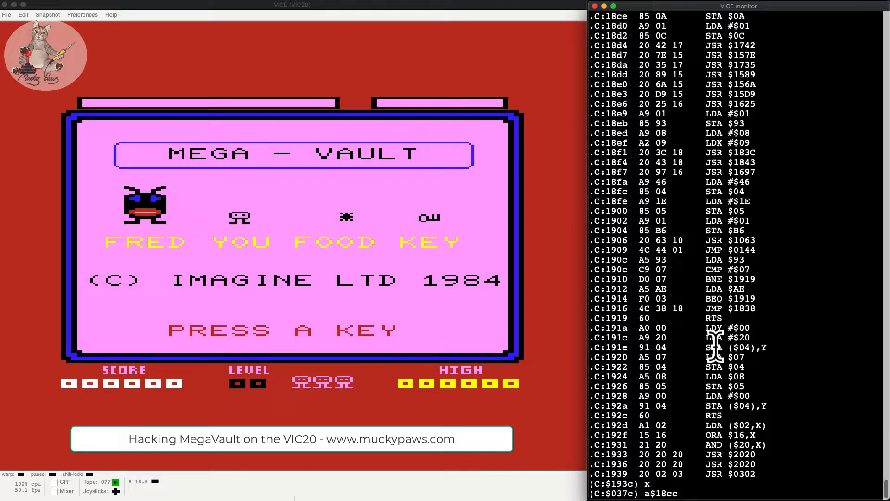
{"action": "key", "text": "Return"}
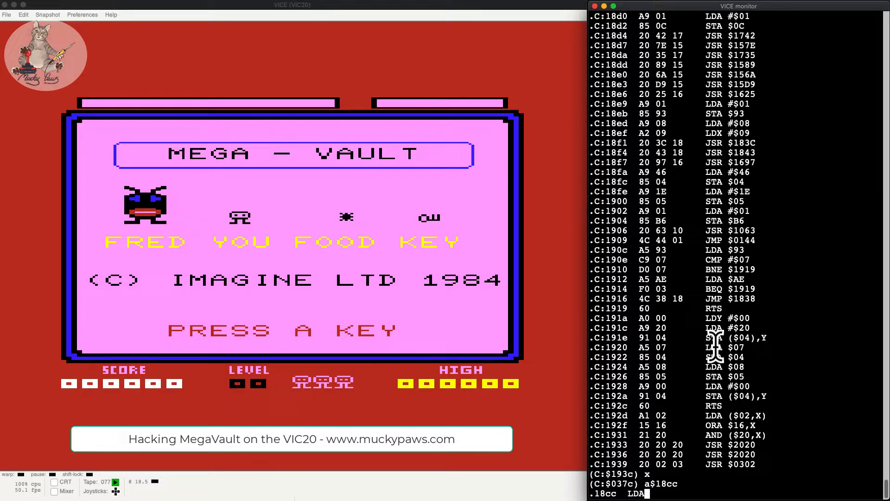
{"action": "type", "text": "#$04"}
{"action": "type", "text": "x"}
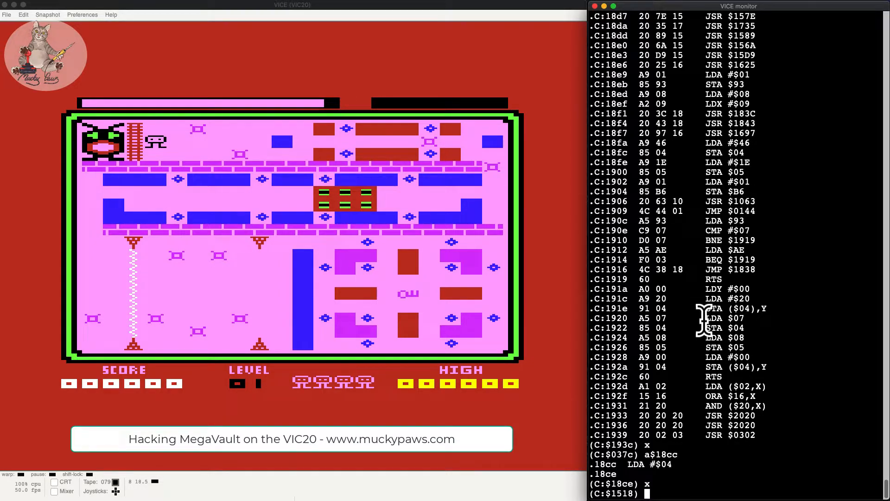
Disassemble $18cc to $18d0 to verify the LDA #$04 patch
{"action": "type", "text": "d$18cc"}
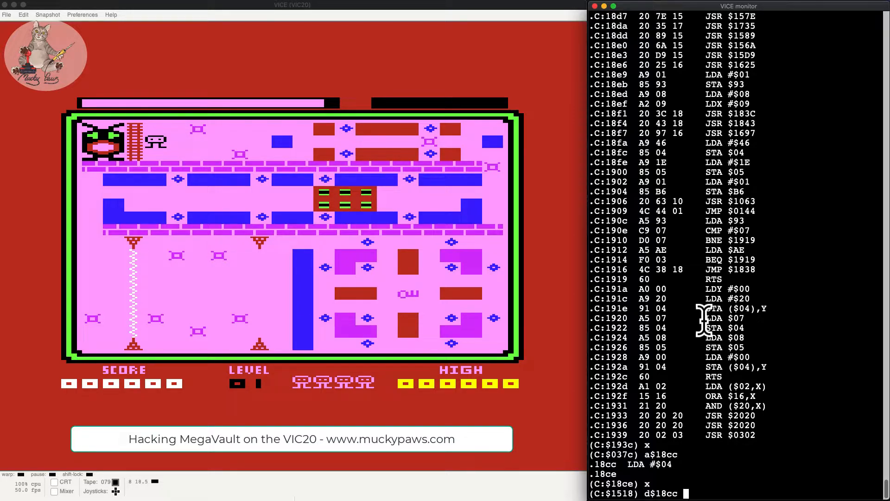
{"action": "type", "text": "$18"}
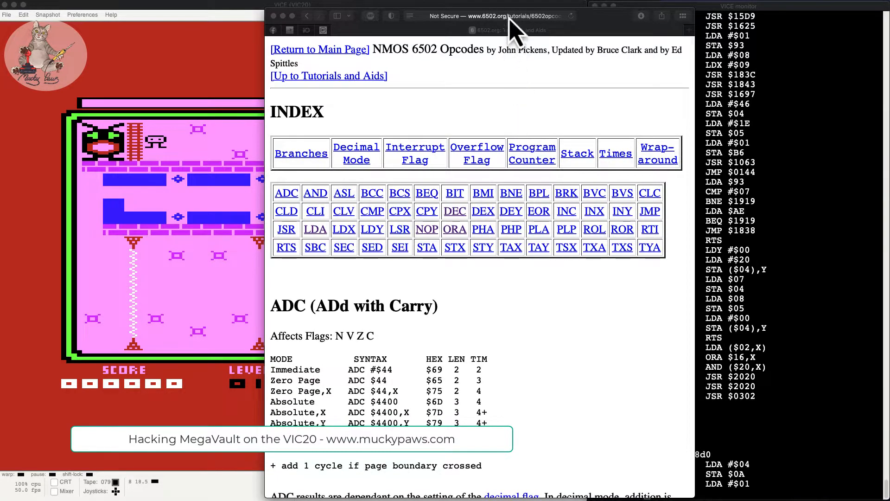
Show the DEC instruction's opcode table on the 6502.org NMOS opcodes page
{"action": "left_click", "coordinate": [487, 16]}
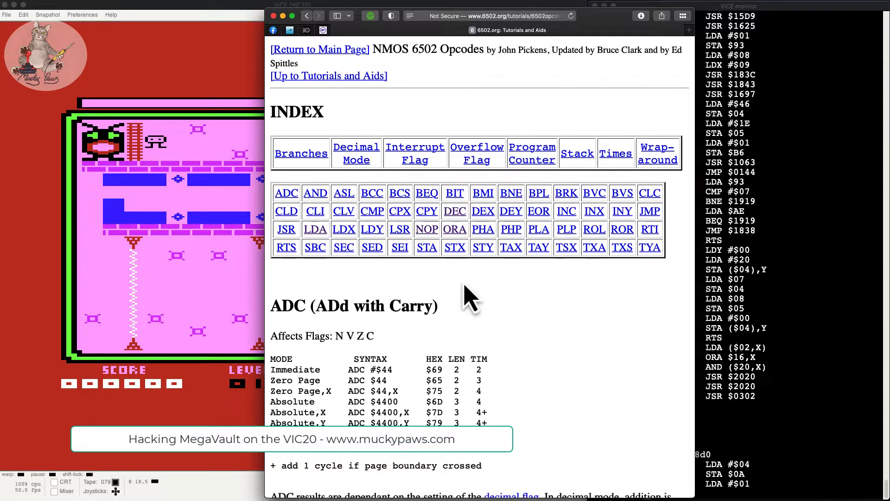
{"action": "mouse_move", "coordinate": [455, 220]}
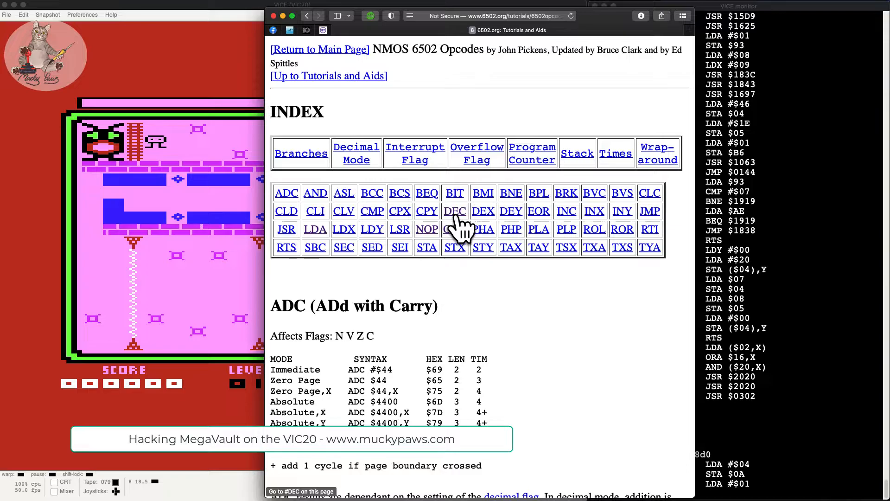
{"action": "left_click", "coordinate": [454, 210]}
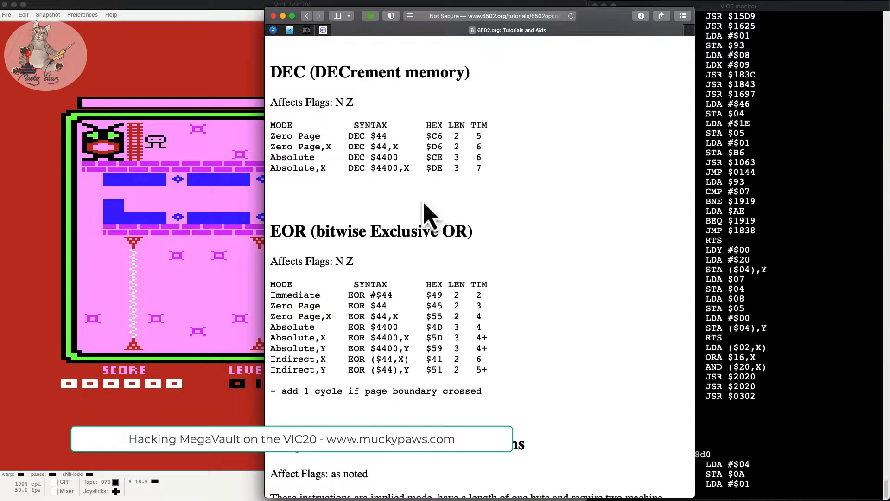
{"action": "mouse_move", "coordinate": [417, 219]}
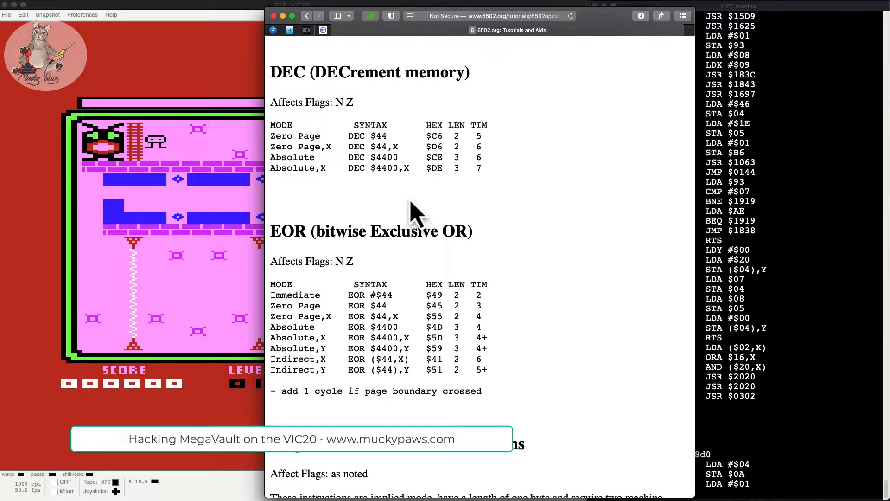
{"action": "double_click", "coordinate": [294, 136]}
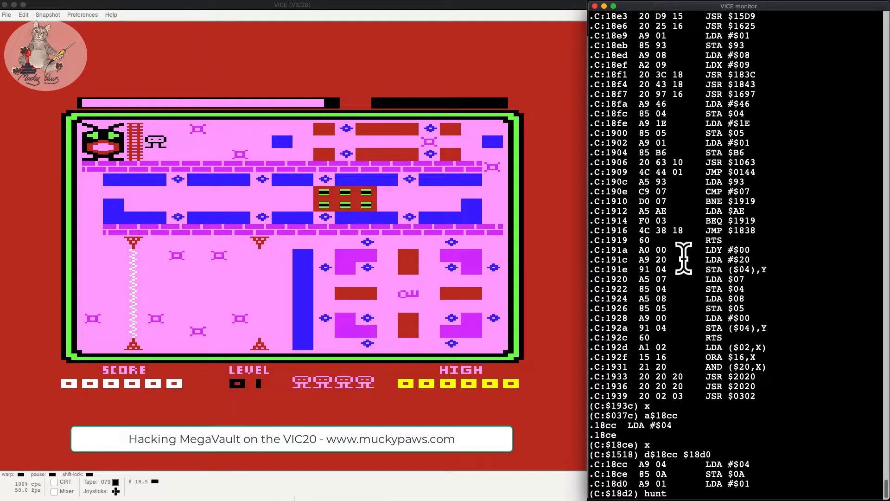
Hunt $100-$1e00 for C6 0A (DEC $0A), then disassemble $110 to $12f around the hit at $0123
{"action": "type", "text": "$100"}
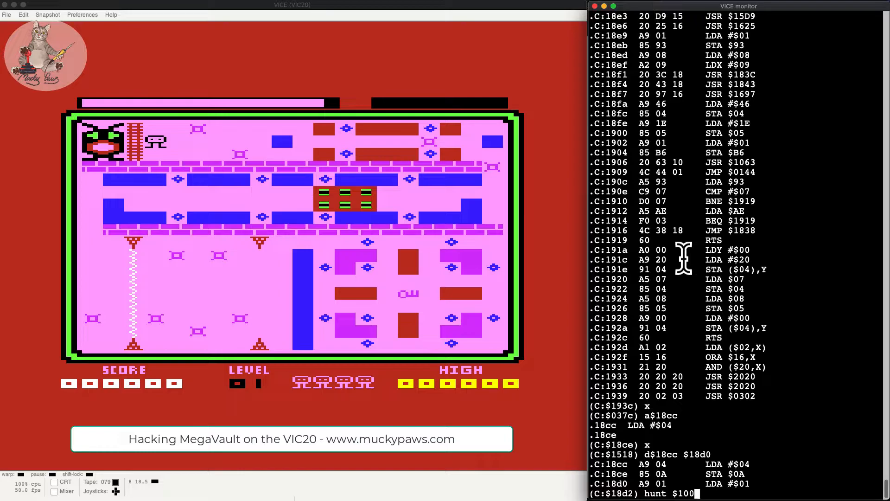
{"action": "type", "text": "$1e00 $c6 $0a"}
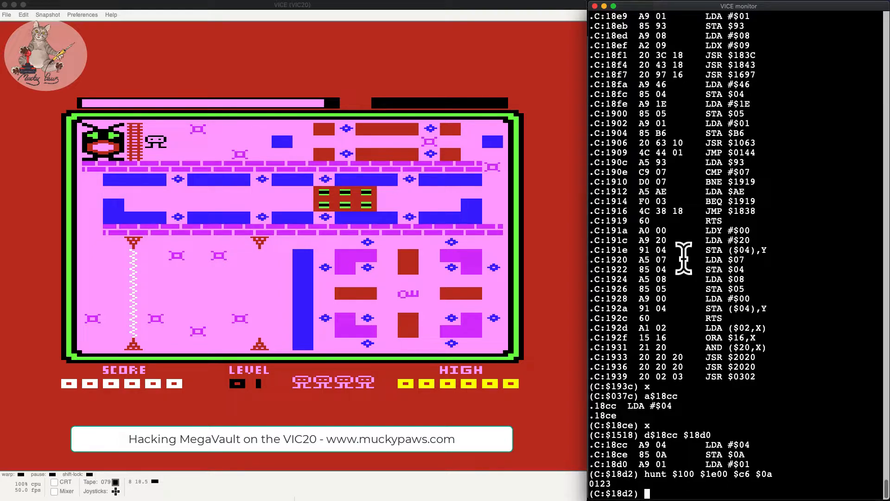
{"action": "type", "text": "D$"}
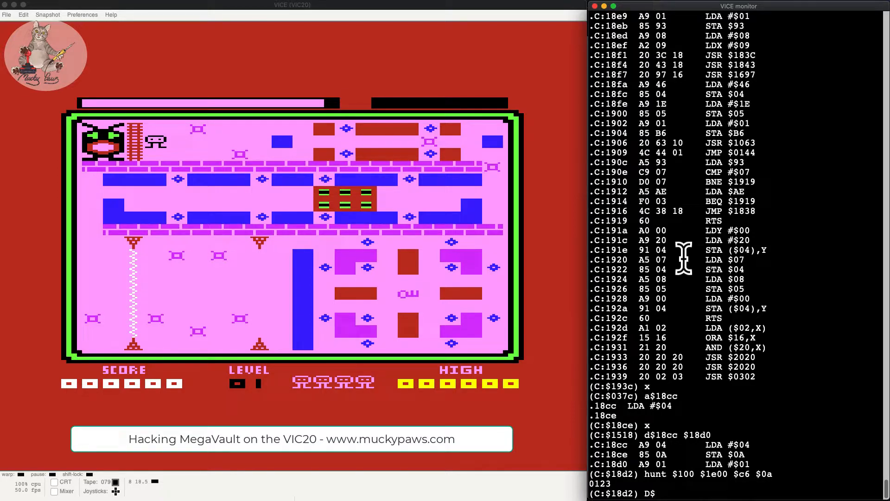
{"action": "type", "text": "110"}
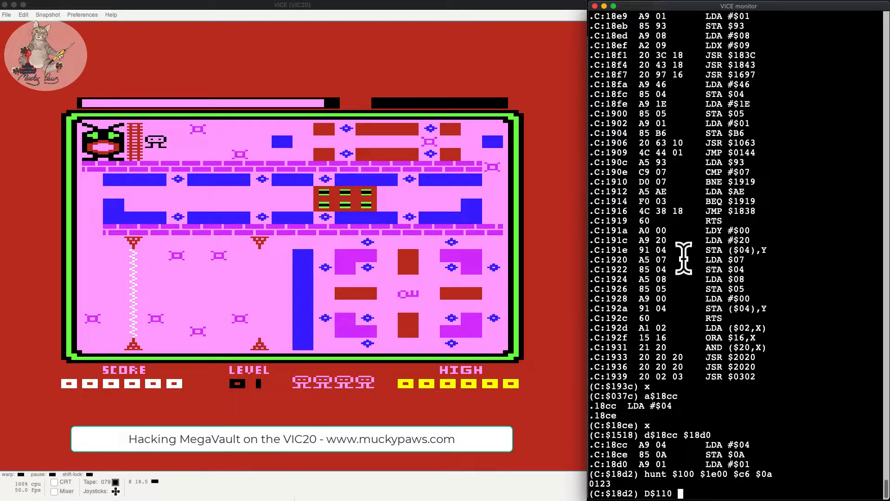
{"action": "type", "text": "$12f"}
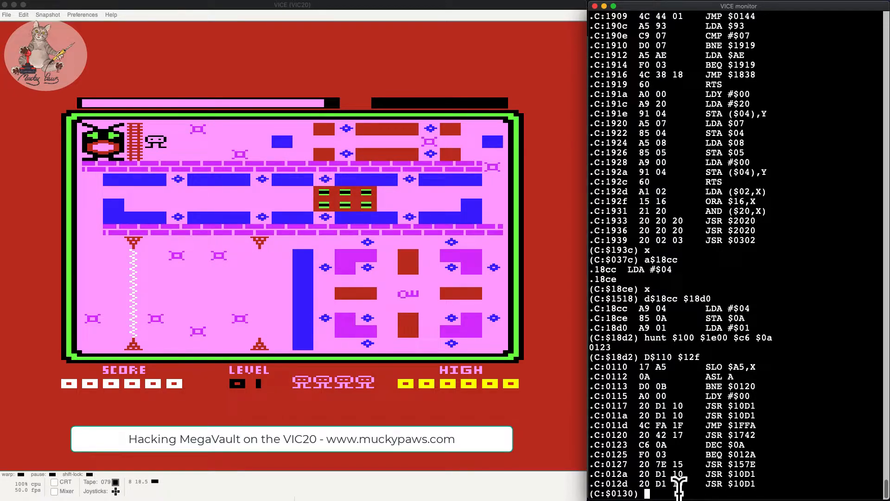
Assemble ORA $0A over the DEC $0A at address $0123
{"action": "type", "text": "a $123"}
{"action": "type", "text": "ORA"}
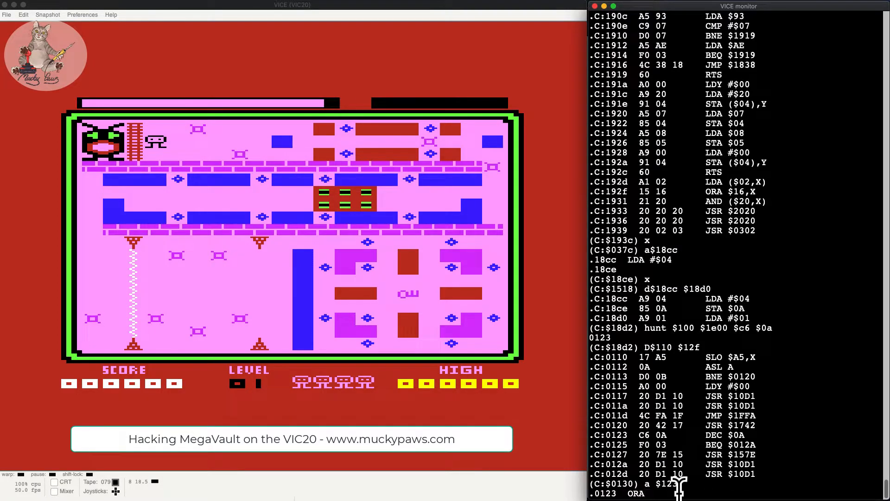
{"action": "type", "text": "$0A"}
{"action": "type", "text": "D$110 $12f"}
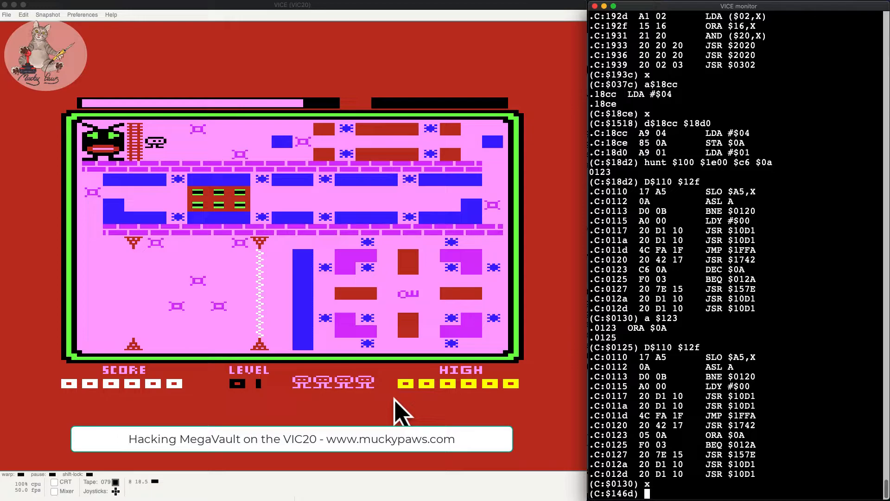
{"action": "type", "text": "m$1e00"}
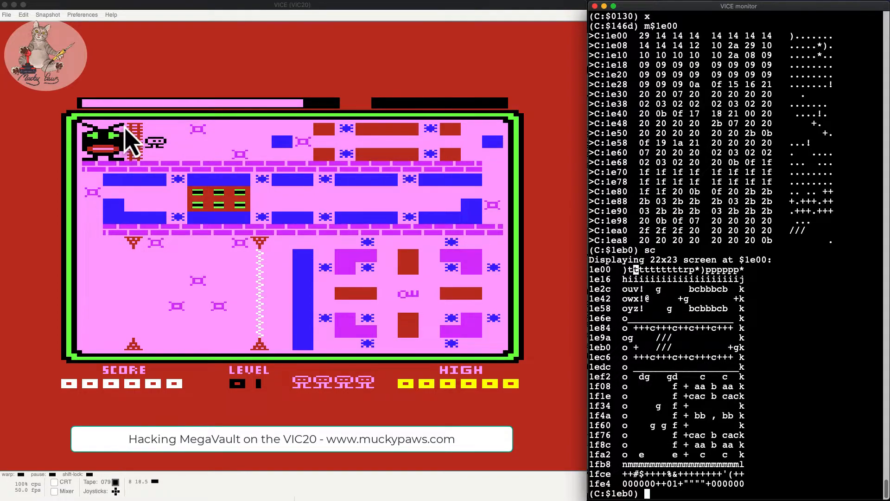
{"action": "mouse_move", "coordinate": [369, 219]}
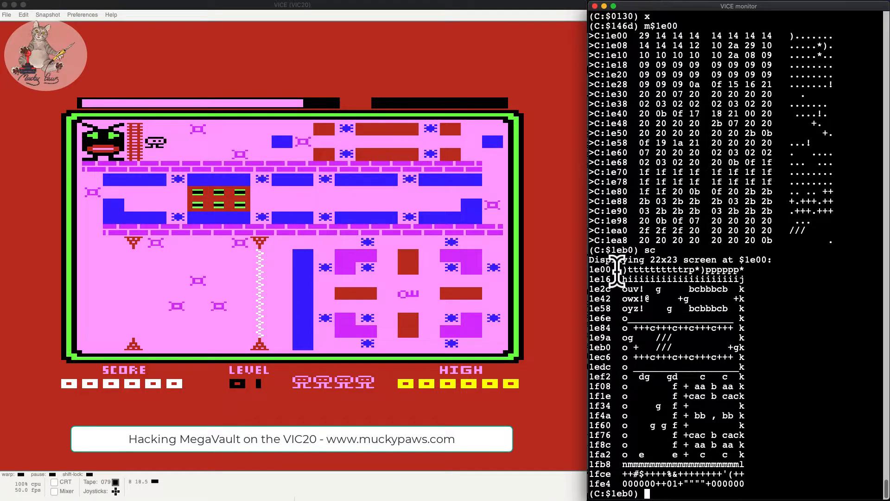
{"action": "mouse_move", "coordinate": [77, 125]}
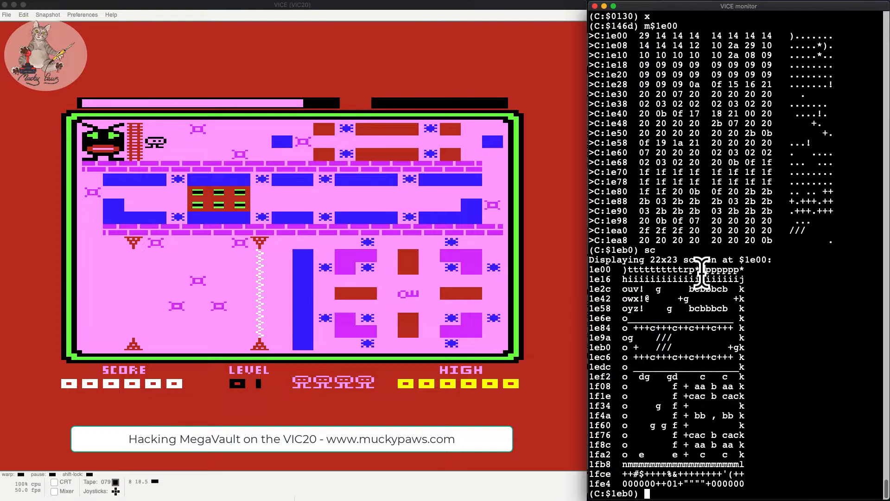
{"action": "mouse_move", "coordinate": [361, 119]}
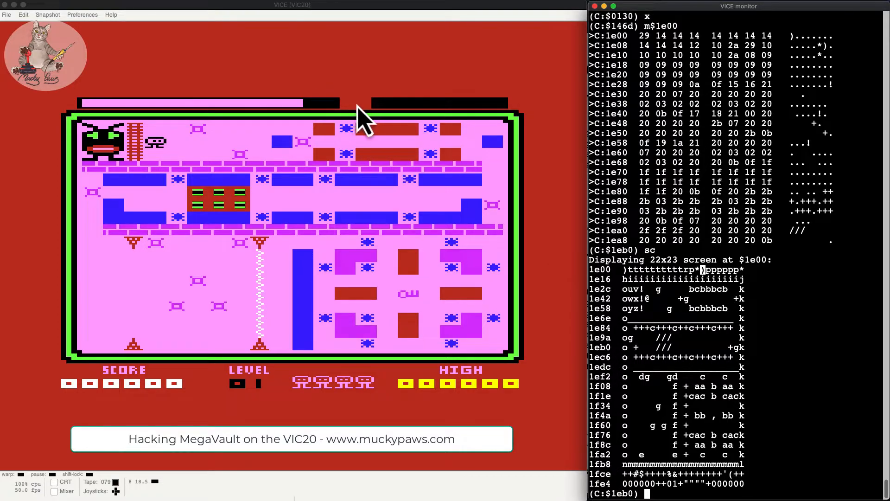
{"action": "mouse_move", "coordinate": [379, 120]}
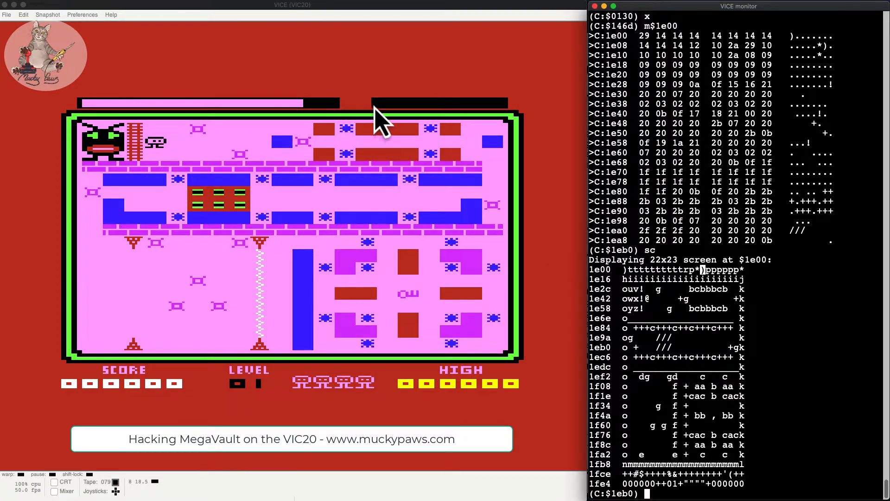
{"action": "mouse_move", "coordinate": [469, 122]}
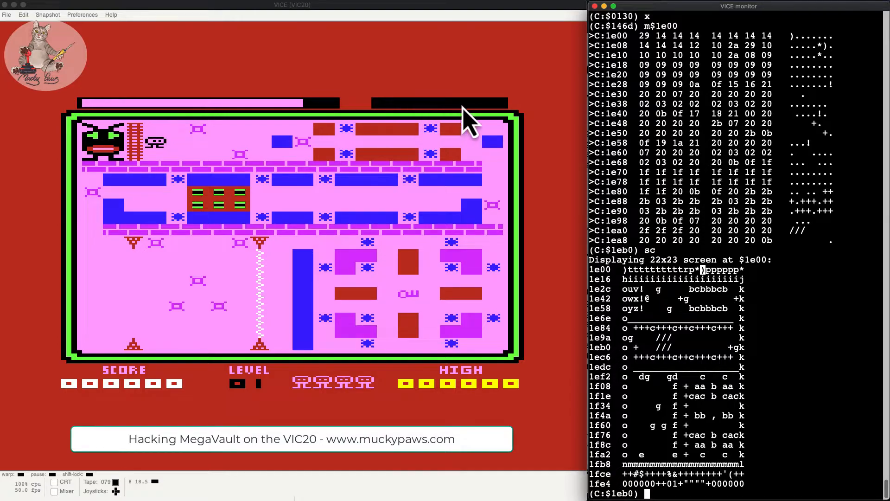
{"action": "mouse_move", "coordinate": [492, 122]}
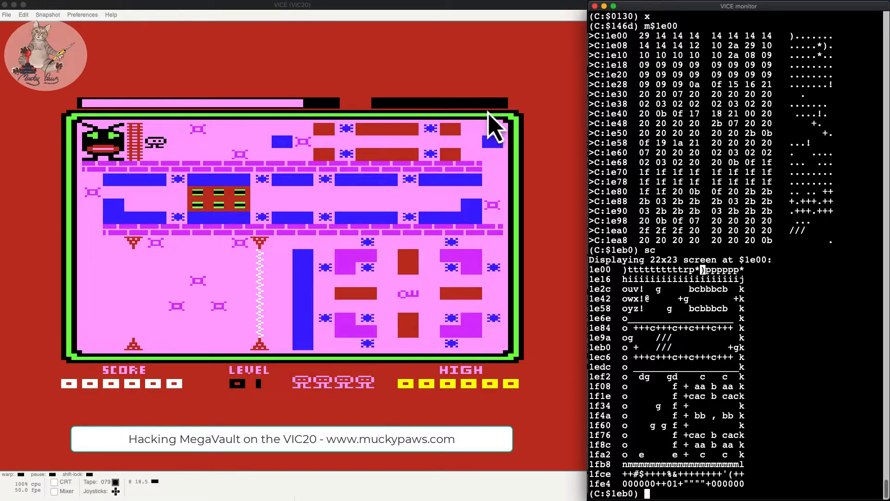
{"action": "mouse_move", "coordinate": [150, 117]}
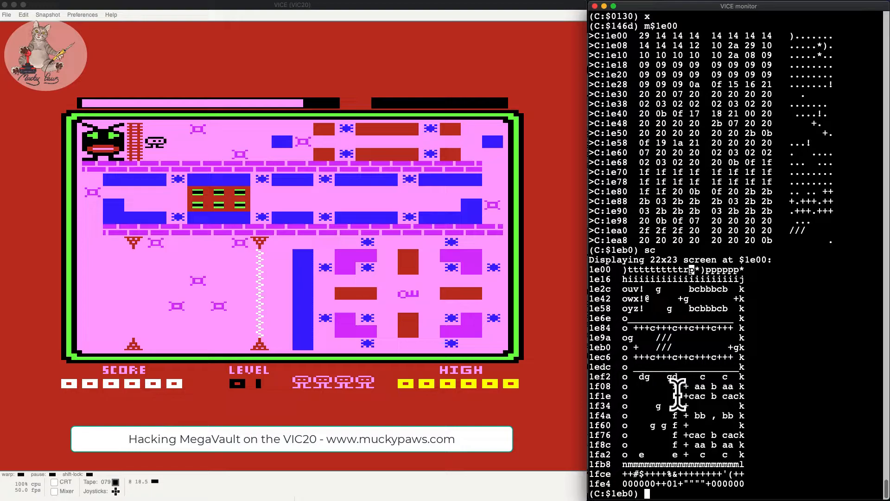
Set a store watchpoint on screen address $1e0c after checking the break help
{"action": "type", "text": "help break"}
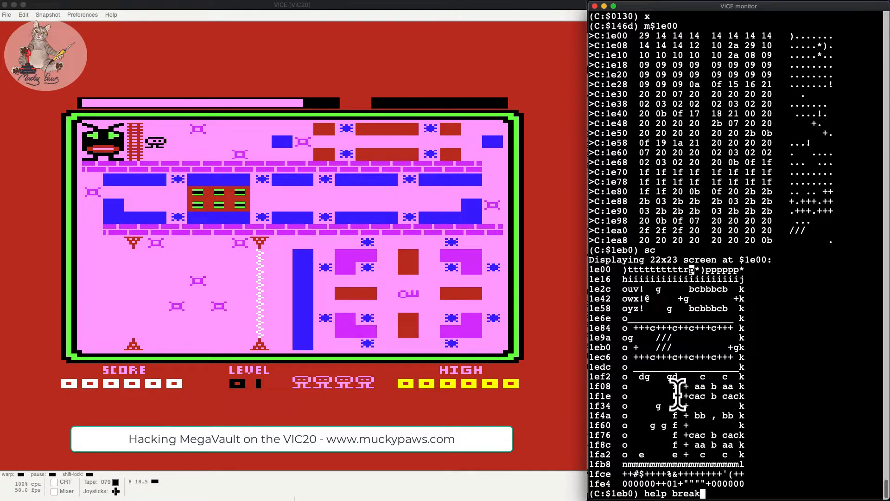
{"action": "key", "text": "Return"}
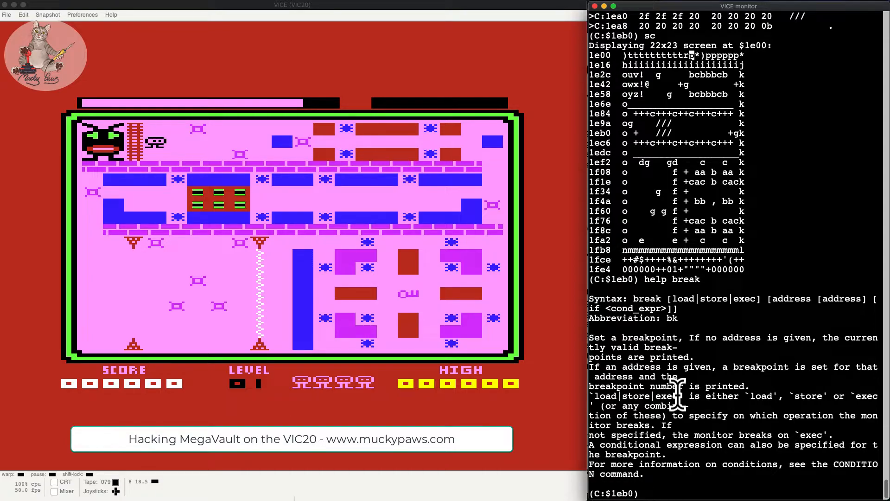
{"action": "type", "text": "break"}
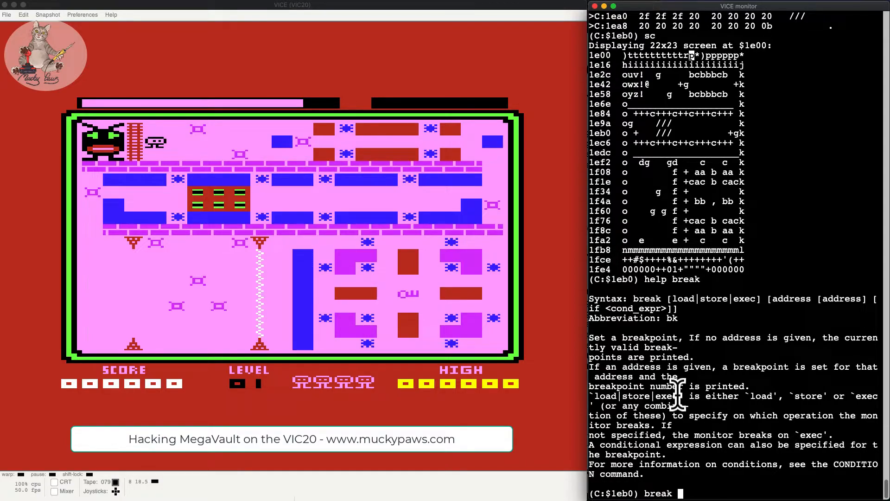
{"action": "type", "text": "$1e0c"}
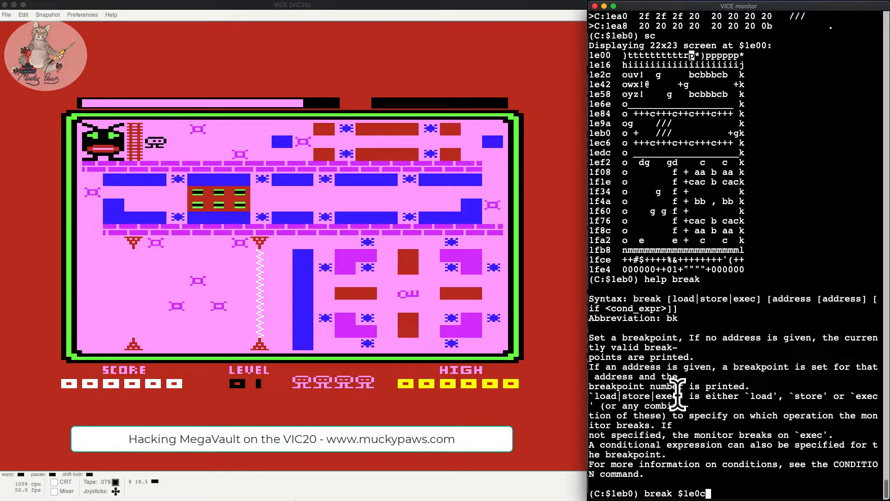
{"action": "key", "text": "backspace"}
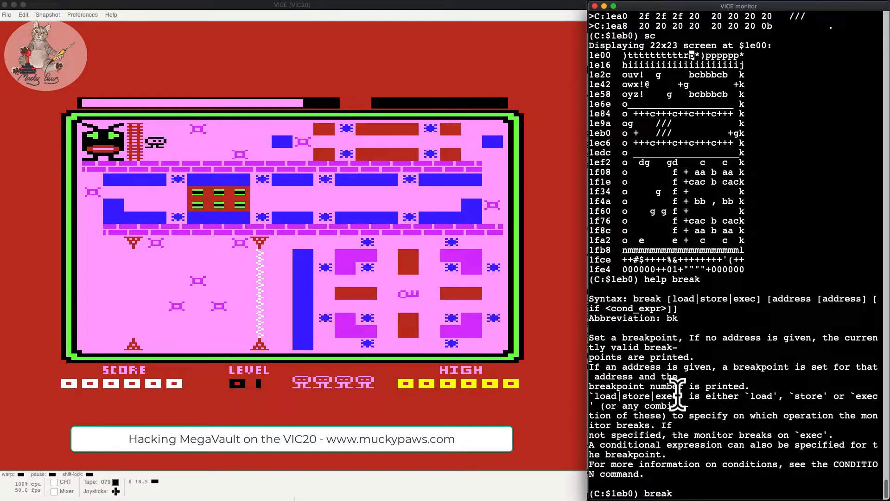
{"action": "type", "text": "store"}
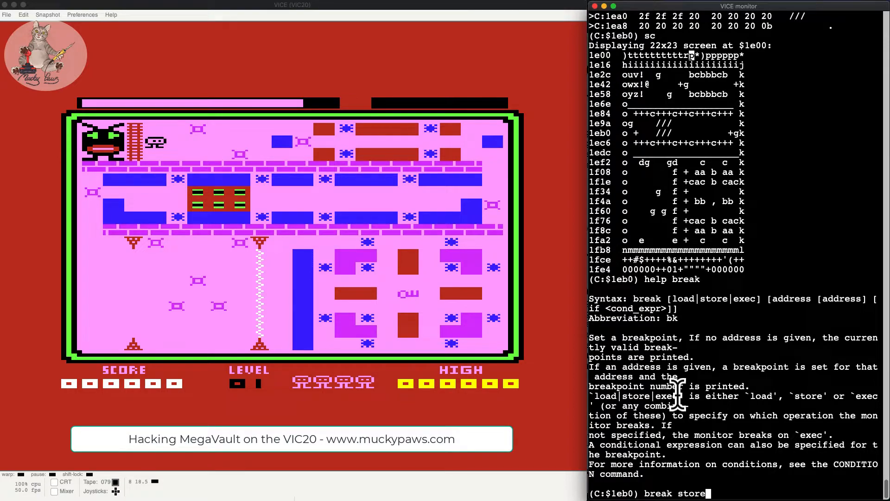
{"action": "type", "text": "$1e0c"}
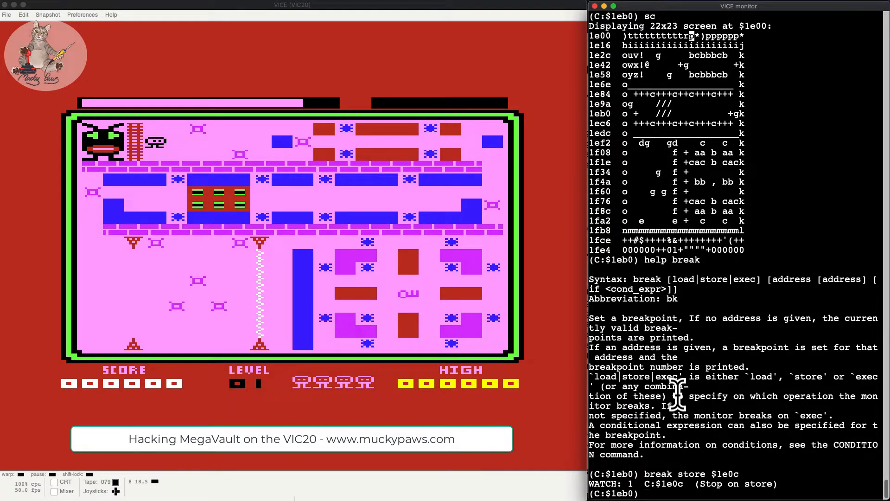
List the breakpoints to confirm the watchpoint, then resume the game
{"action": "type", "text": "break"}
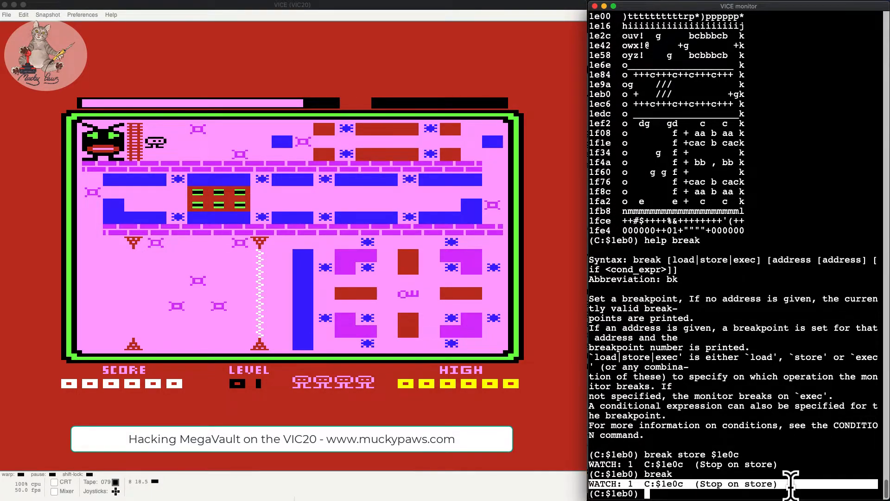
{"action": "type", "text": "x"}
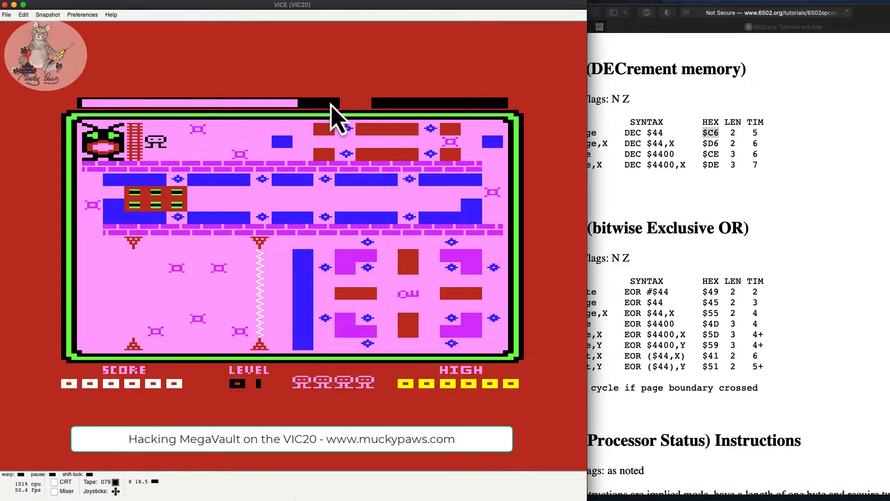
{"action": "mouse_move", "coordinate": [846, 195]}
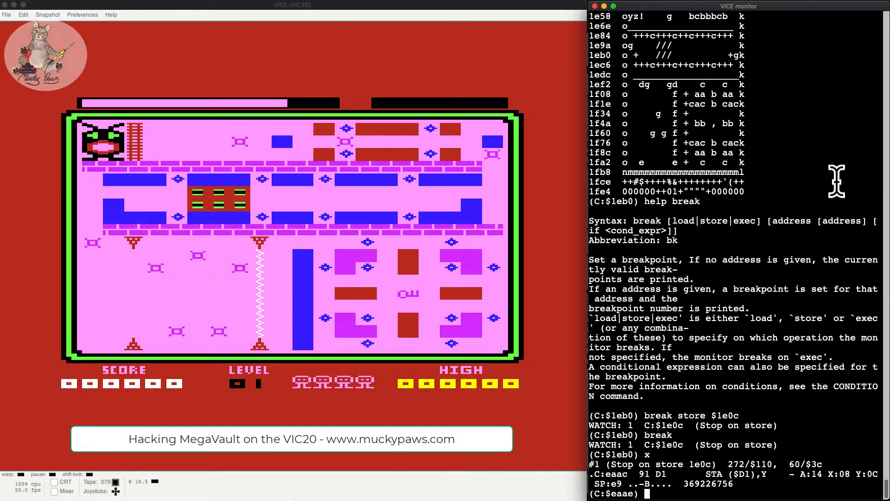
{"action": "mouse_move", "coordinate": [176, 142]}
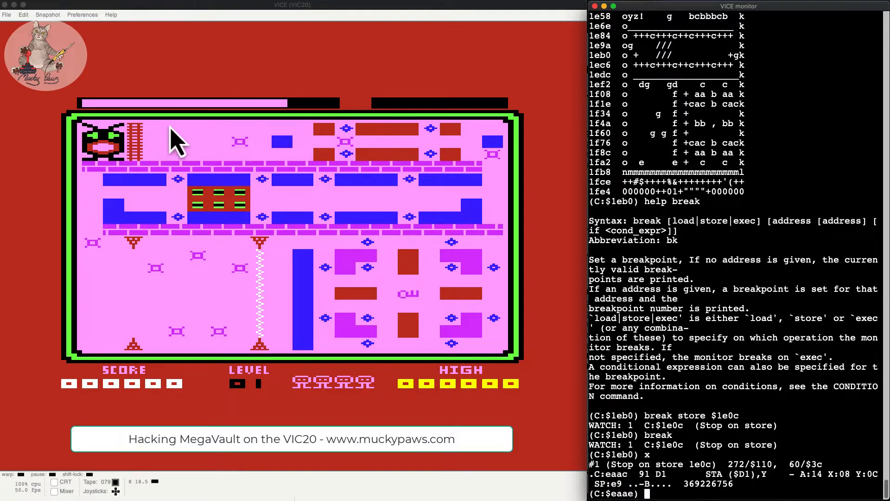
{"action": "mouse_move", "coordinate": [90, 120]}
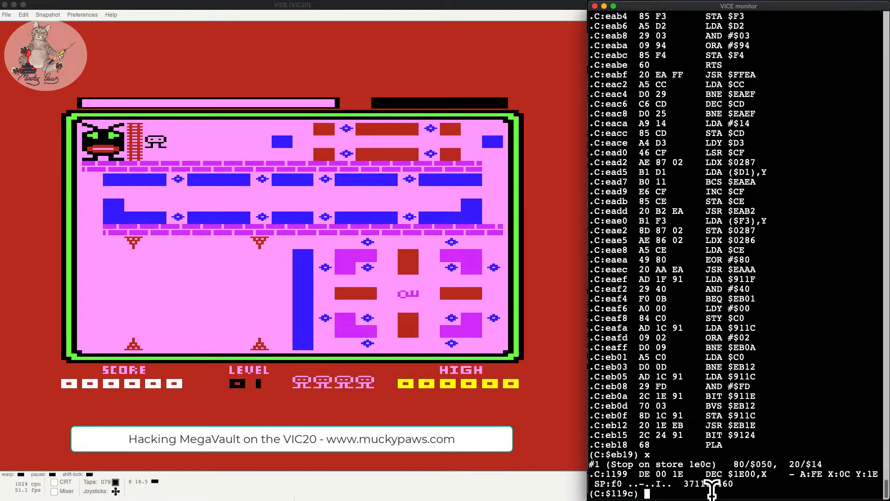
Show the registers and disassemble the routine from $1180 to $119f
{"action": "type", "text": "r"}
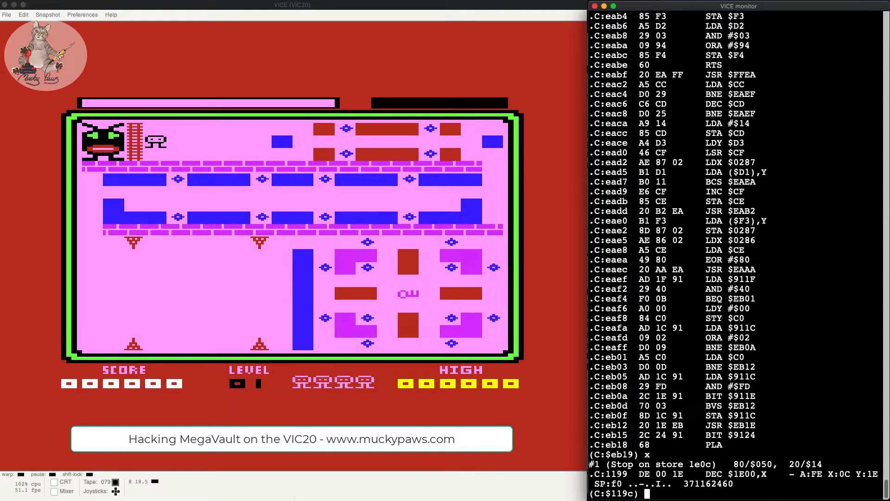
{"action": "type", "text": "d"}
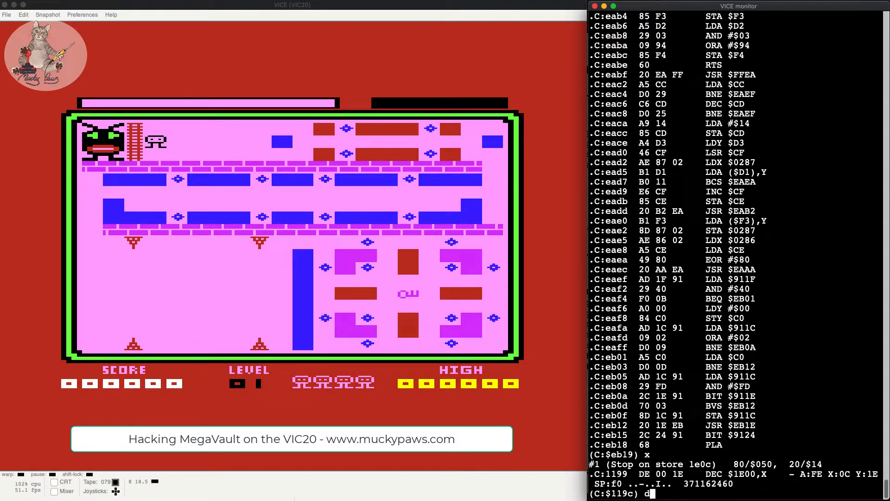
{"action": "type", "text": "$"}
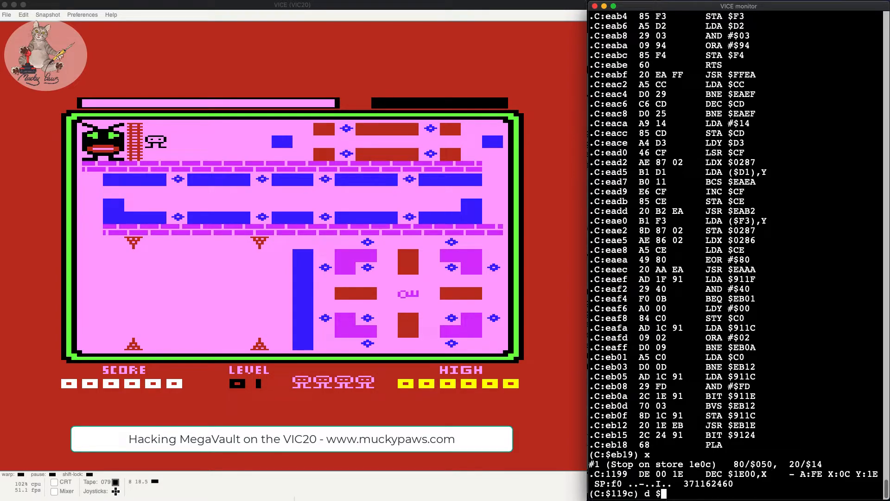
{"action": "type", "text": "1180"}
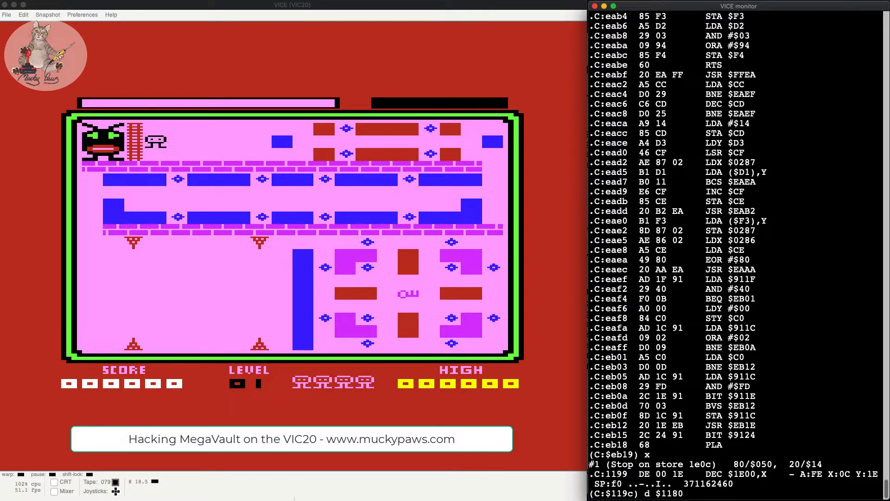
{"action": "type", "text": "$1"}
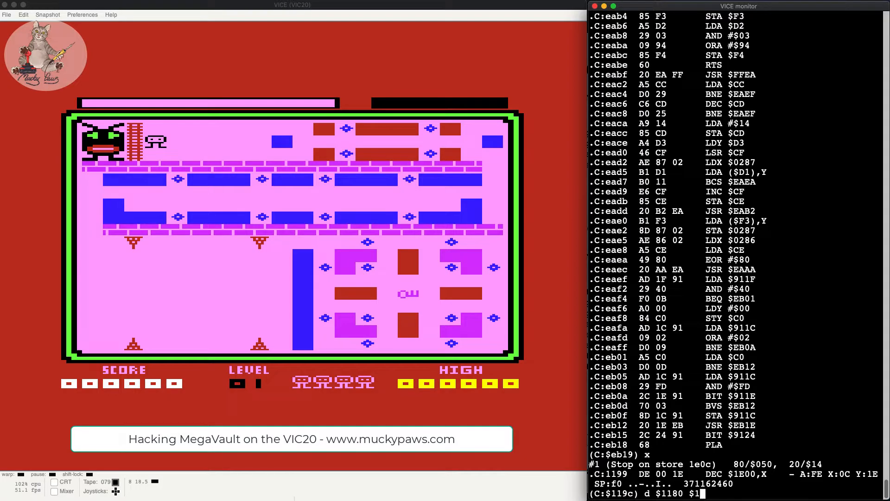
{"action": "type", "text": "19"}
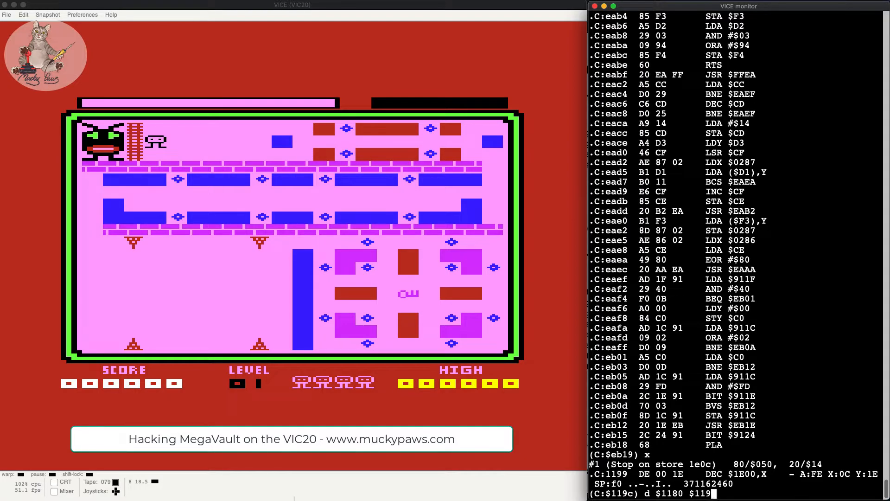
{"action": "key", "text": "Return"}
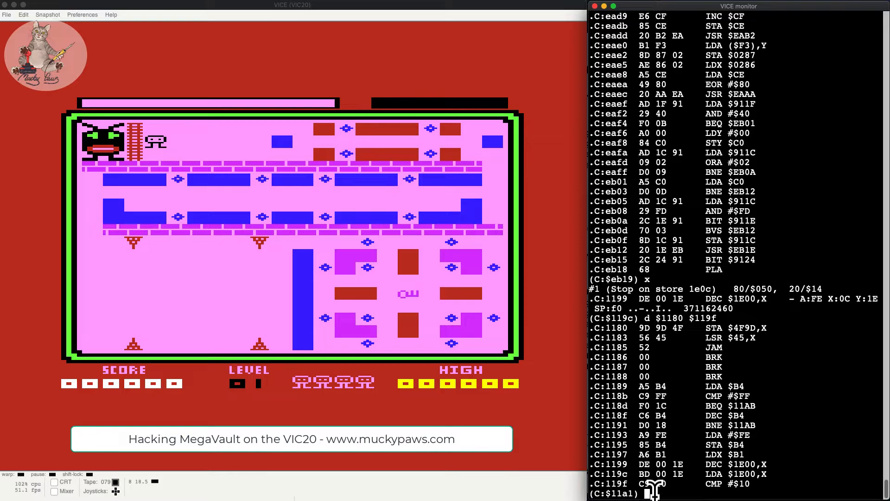
Replace DEC $1E00,X at $1199 with NOPs and resume play through the watchpoint stops
{"action": "type", "text": "a"}
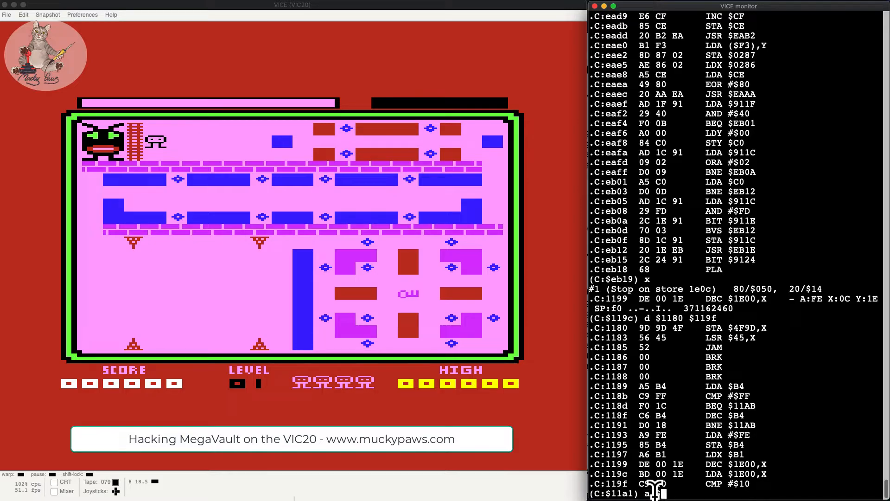
{"action": "type", "text": "1"}
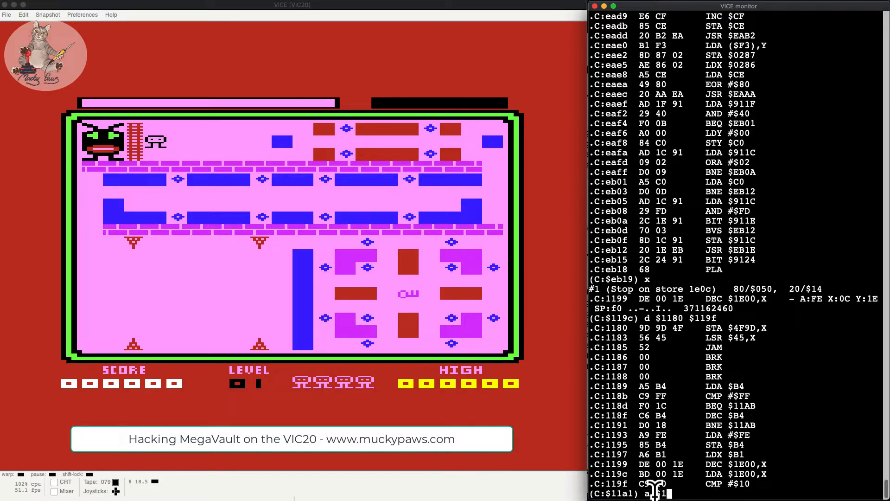
{"action": "key", "text": "Return"}
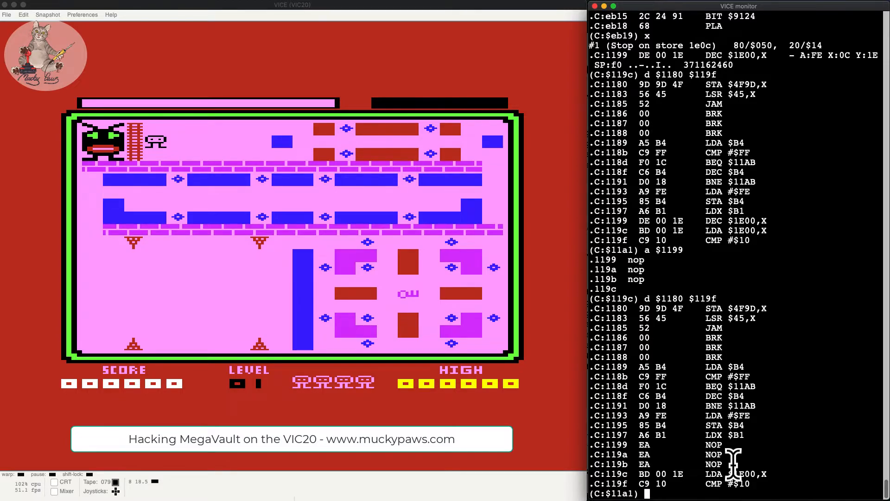
{"action": "mouse_move", "coordinate": [692, 452]}
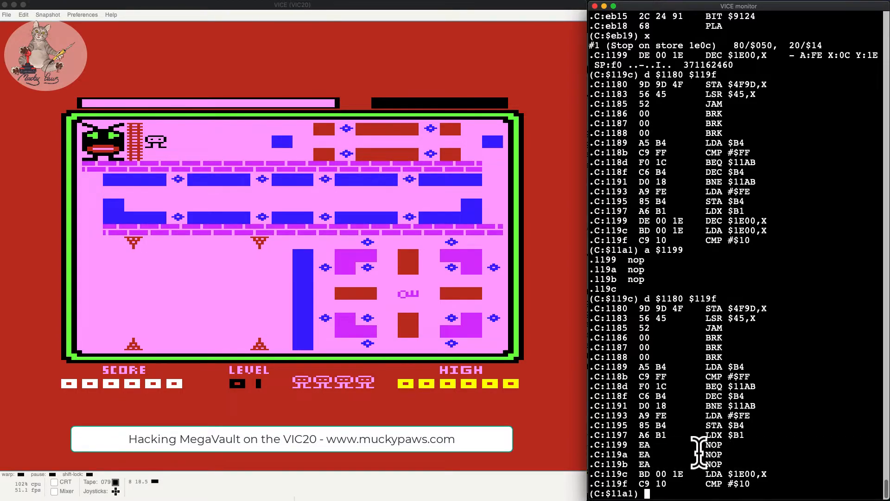
{"action": "type", "text": "x"}
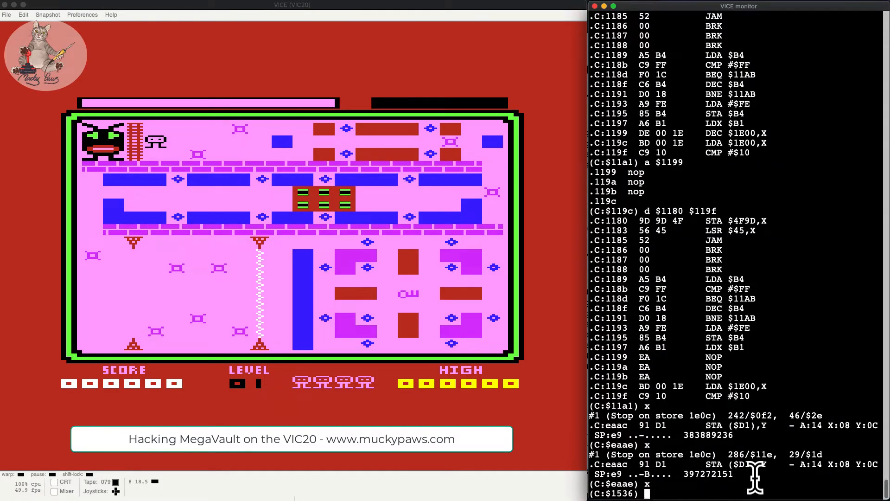
Reassemble the original DEC $1E00,X at $1199 and exit assembly
{"action": "type", "text": "a$1199"}
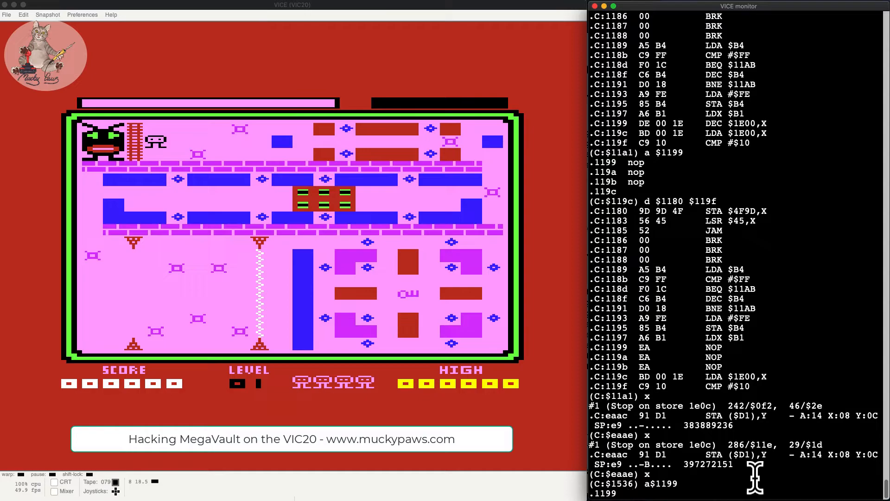
{"action": "type", "text": "DEC $1E00,X"}
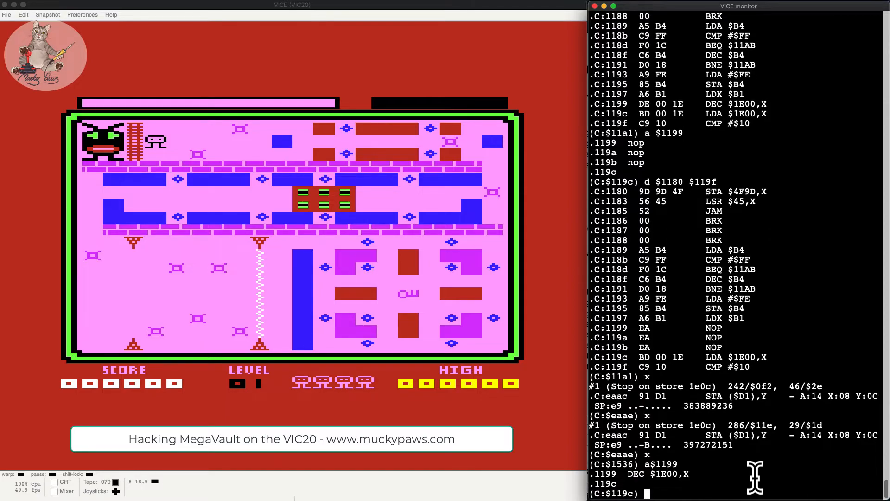
{"action": "type", "text": "x"}
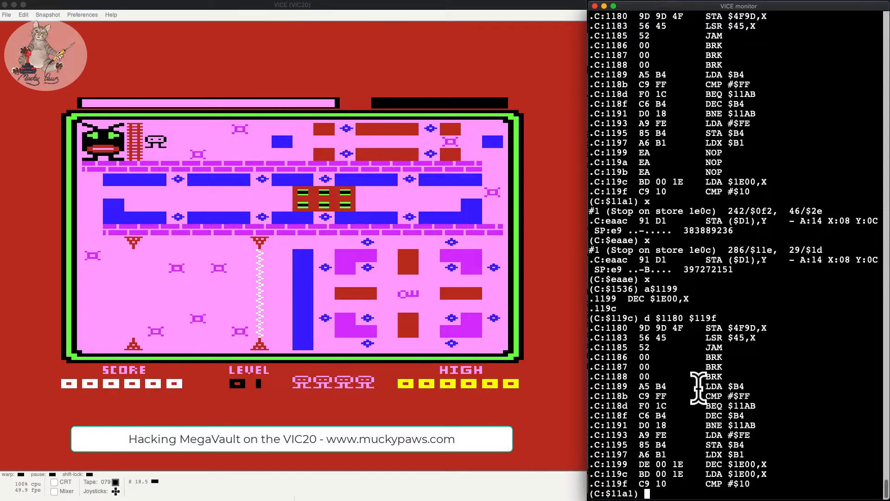
{"action": "mouse_move", "coordinate": [744, 388]}
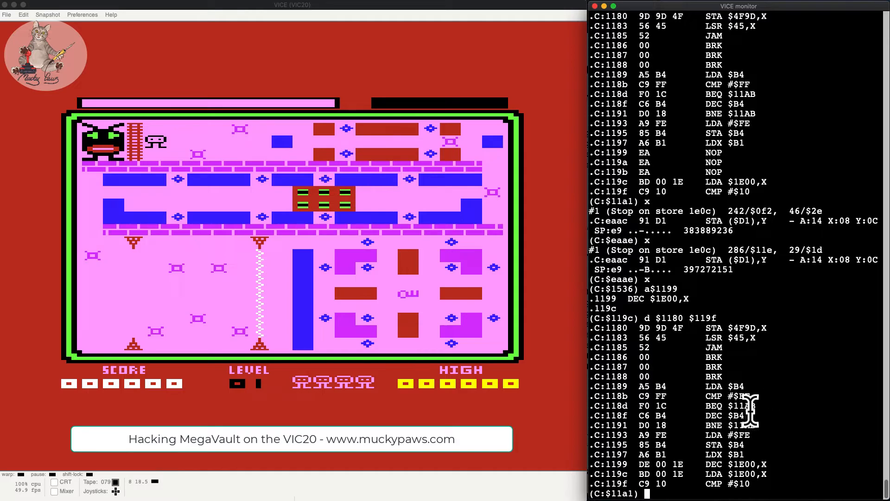
{"action": "mouse_move", "coordinate": [744, 403]}
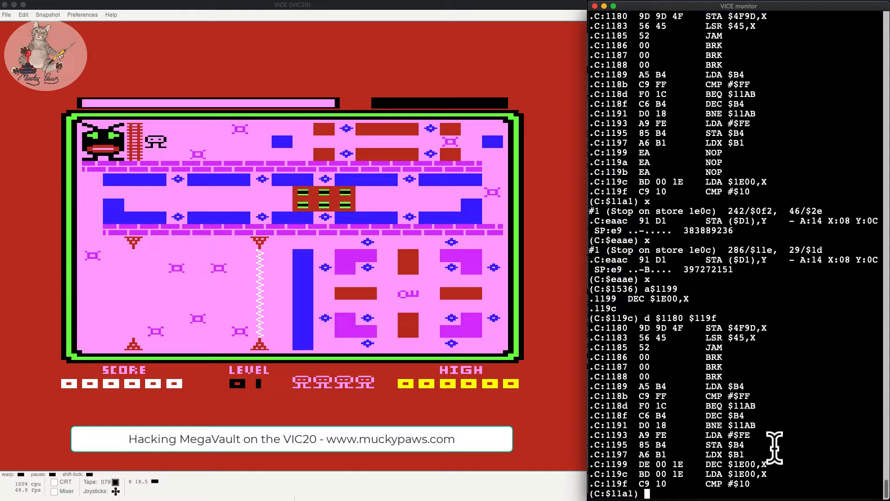
{"action": "mouse_move", "coordinate": [707, 415]}
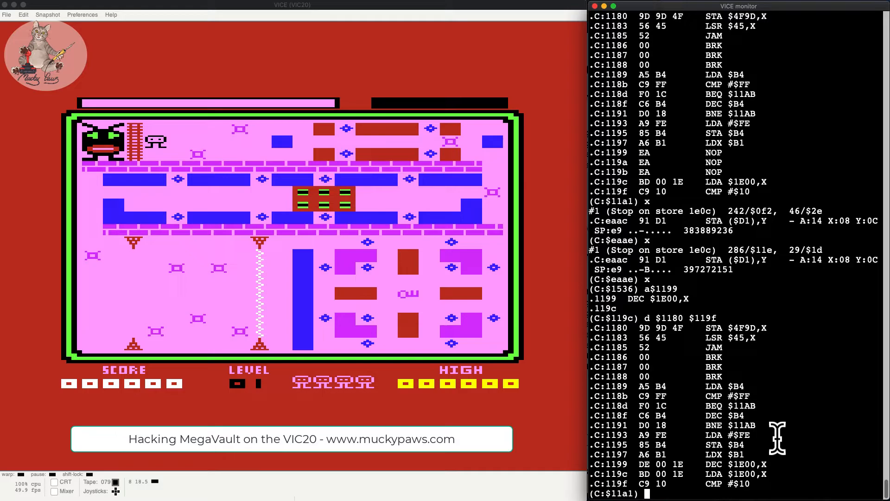
Assemble ORA $B4 at $118F in the monitor, replacing the DEC $B4
{"action": "type", "text": "a $1"}
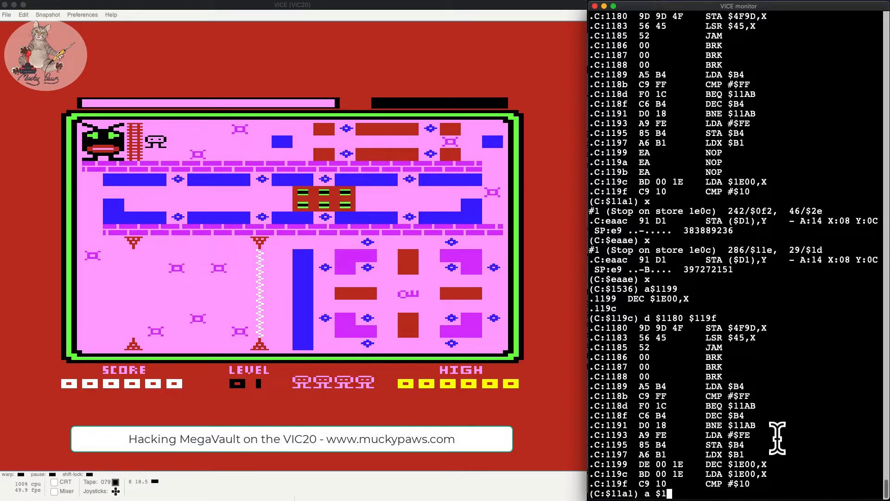
{"action": "type", "text": "18f"}
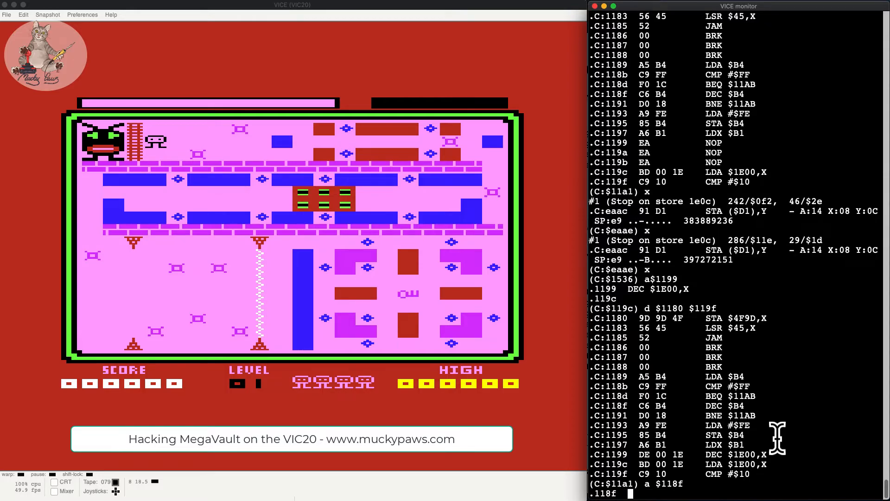
{"action": "type", "text": "ORA $"}
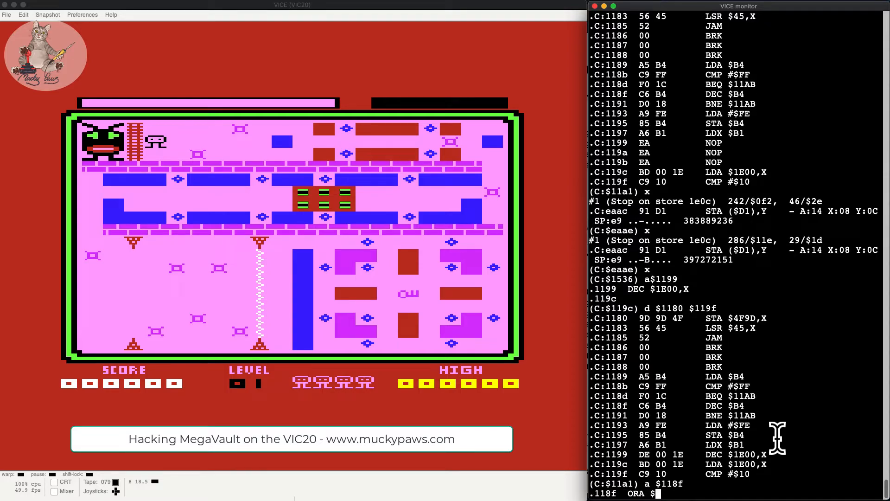
{"action": "type", "text": "b4"}
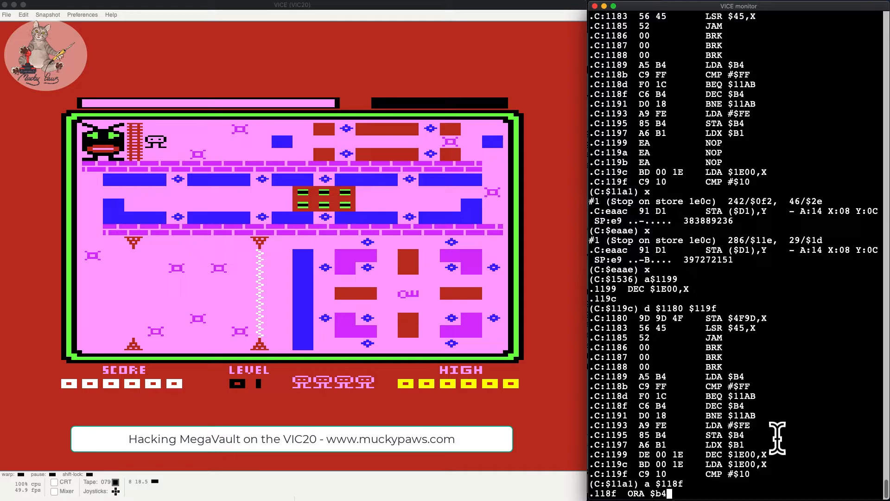
{"action": "key", "text": "Return"}
{"action": "type", "text": "bre"}
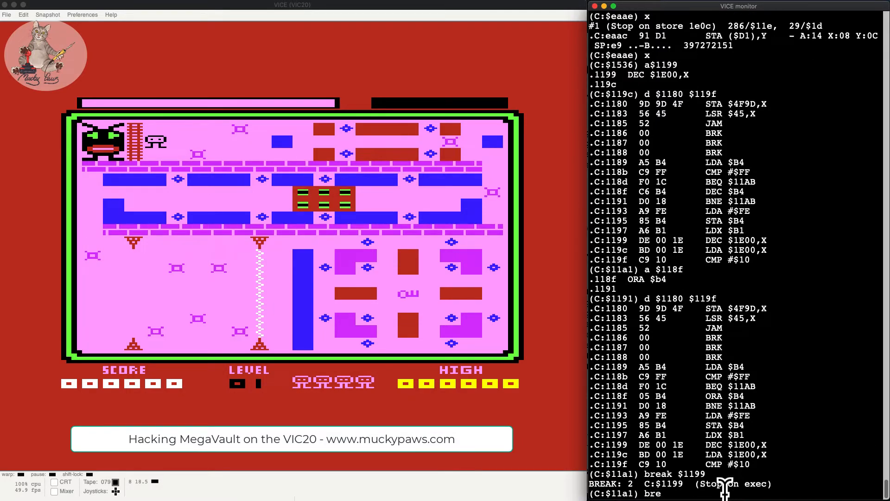
List the checkpoints and delete checkpoint 1, the $1E0C store watchpoint
{"action": "key", "text": "Return"}
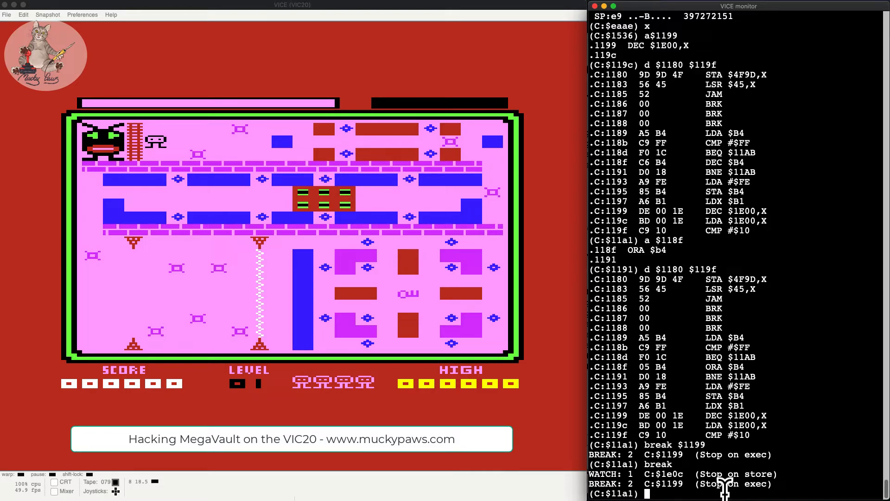
{"action": "type", "text": "delete 1"}
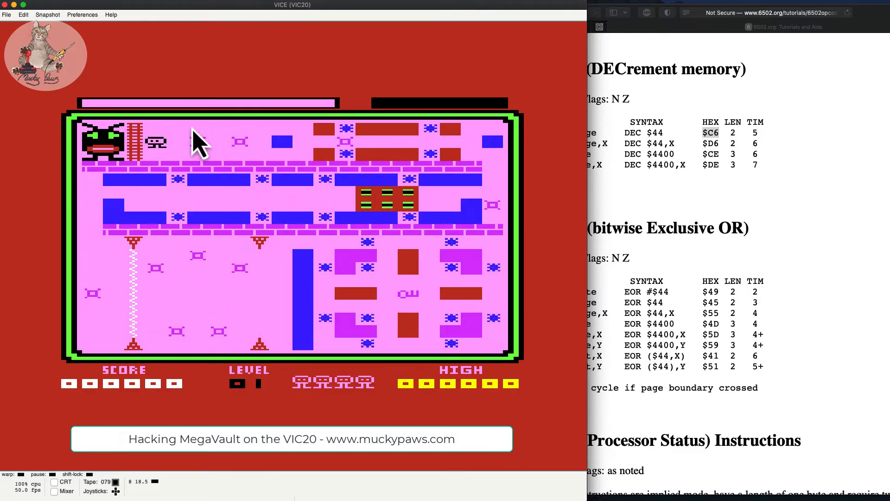
{"action": "mouse_move", "coordinate": [142, 105]}
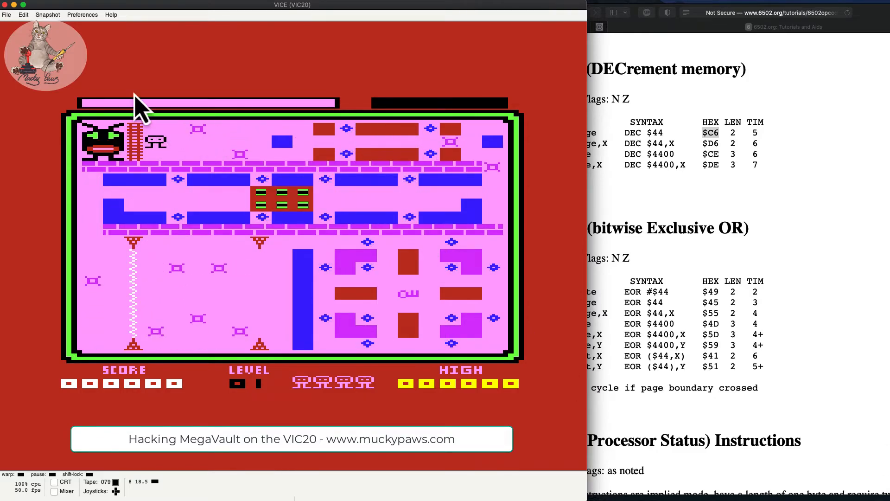
Attach Mega Vault (1984)(Imagine).tap via File and autostart it
{"action": "left_click", "coordinate": [6, 14]}
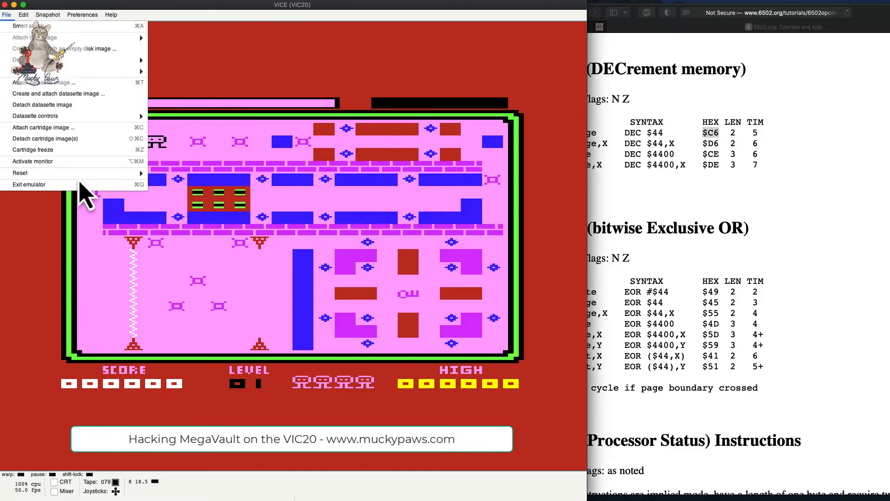
{"action": "left_click", "coordinate": [19, 173]}
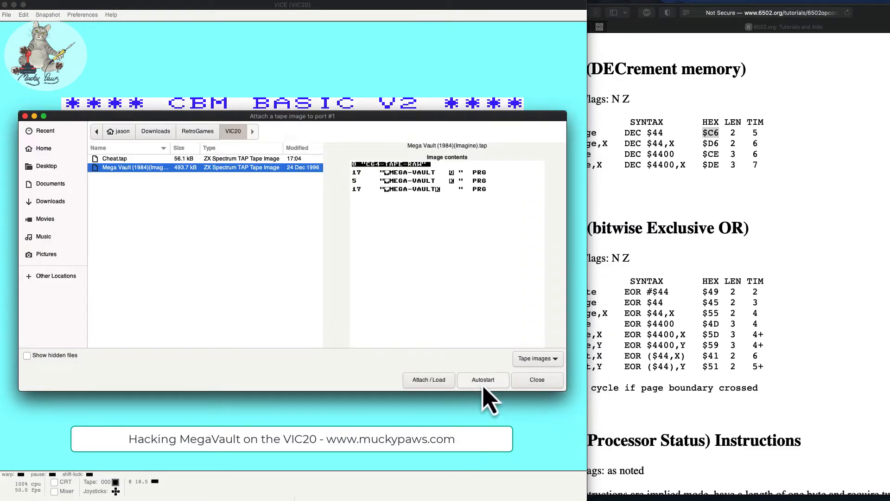
{"action": "left_click", "coordinate": [483, 379]}
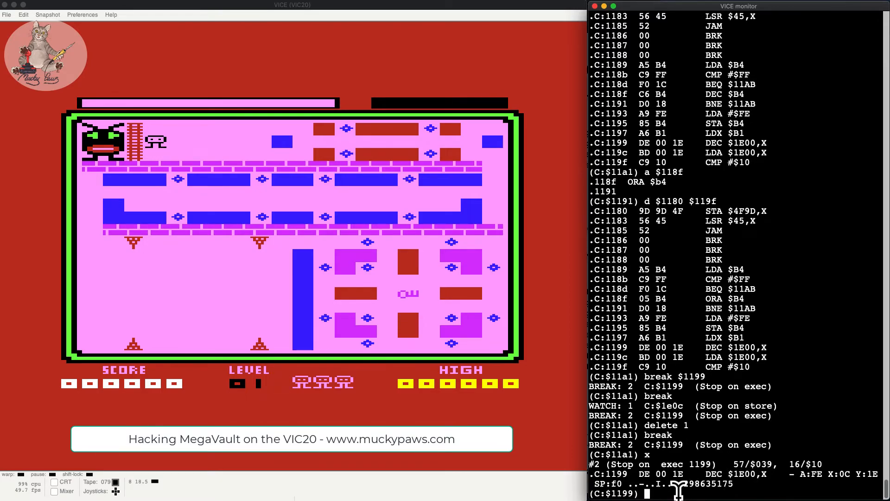
Delete all checkpoints, confirm none remain, and begin a new assemble command
{"action": "type", "text": "delete"}
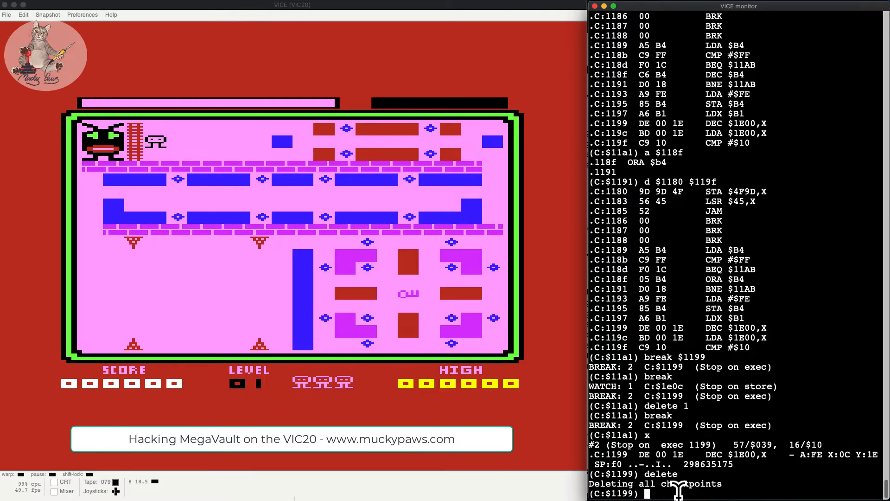
{"action": "key", "text": "Return"}
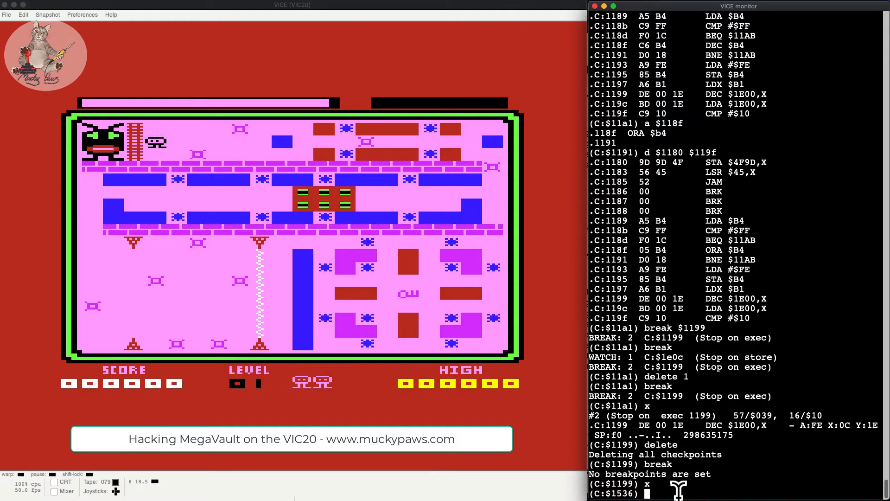
{"action": "type", "text": "a"}
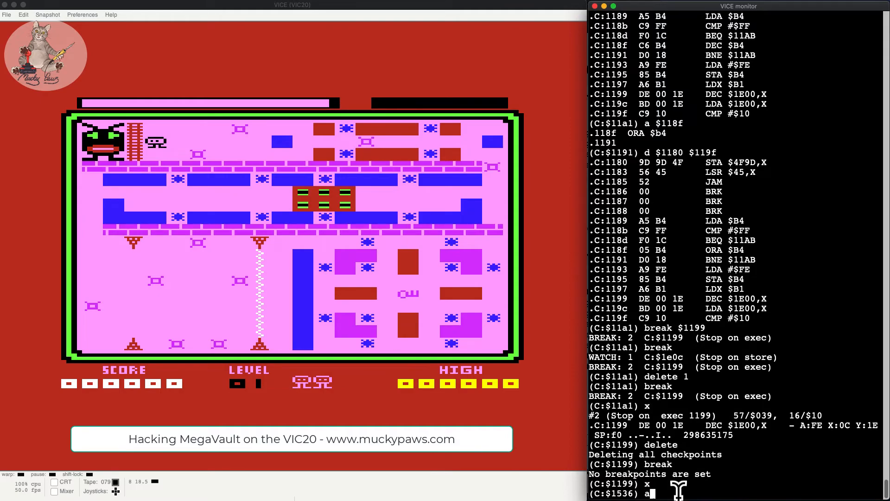
List the game code around $0125 and assemble ORA $0A at $0123
{"action": "type", "text": "11"}
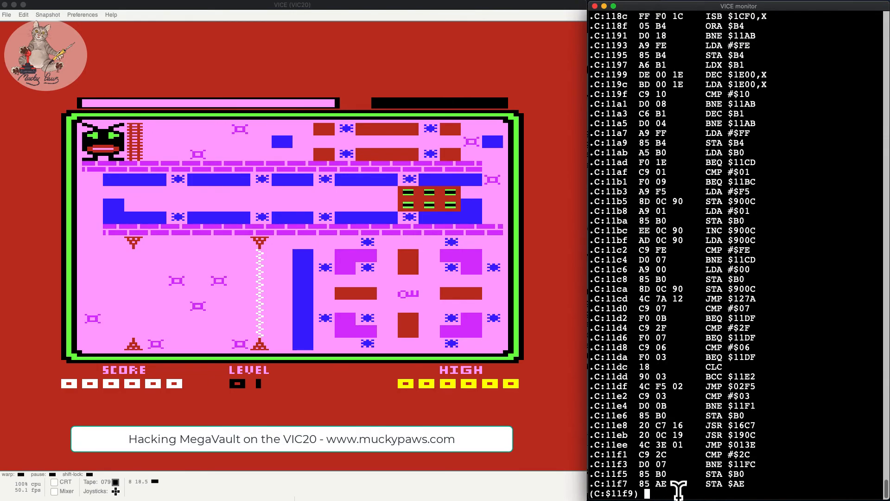
{"action": "type", "text": "d"}
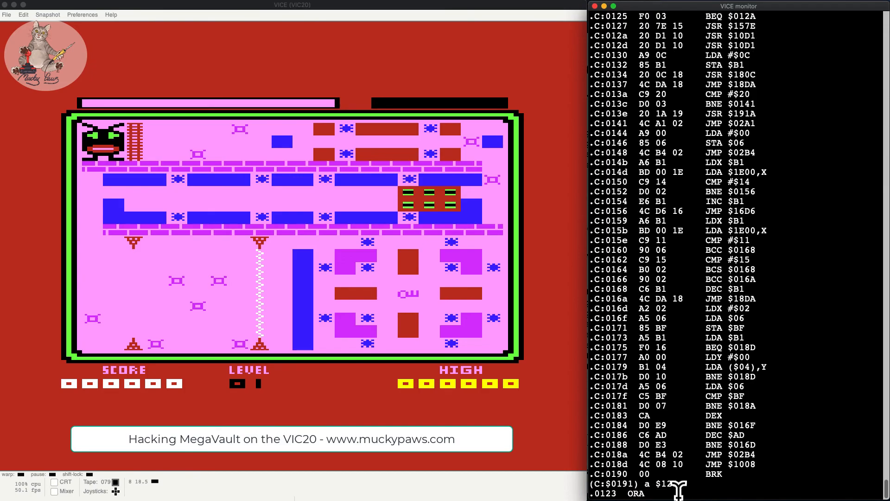
{"action": "type", "text": "$0A"}
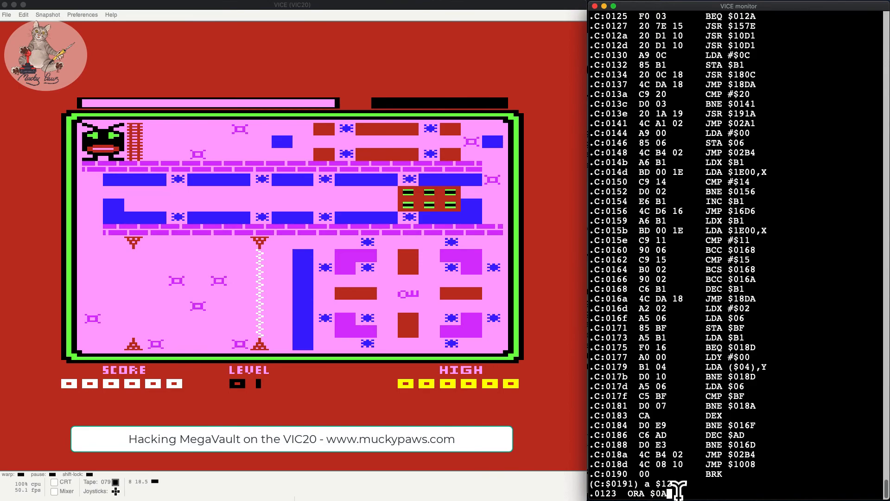
{"action": "key", "text": "Return"}
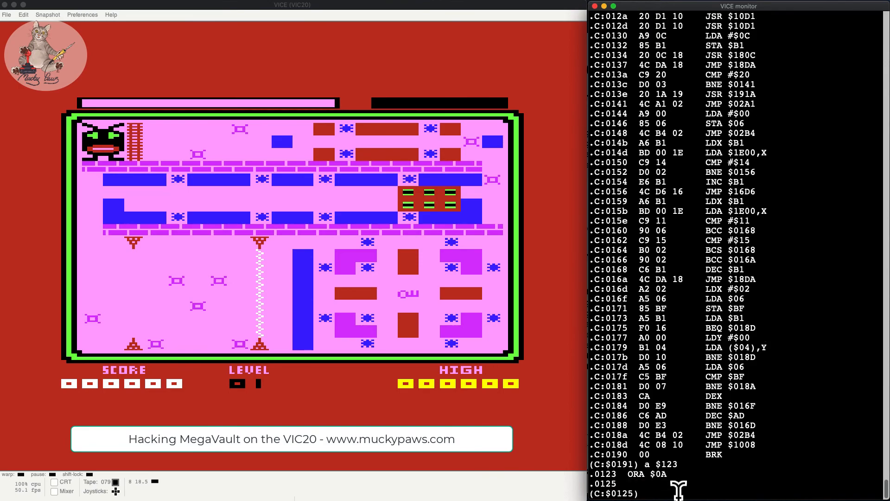